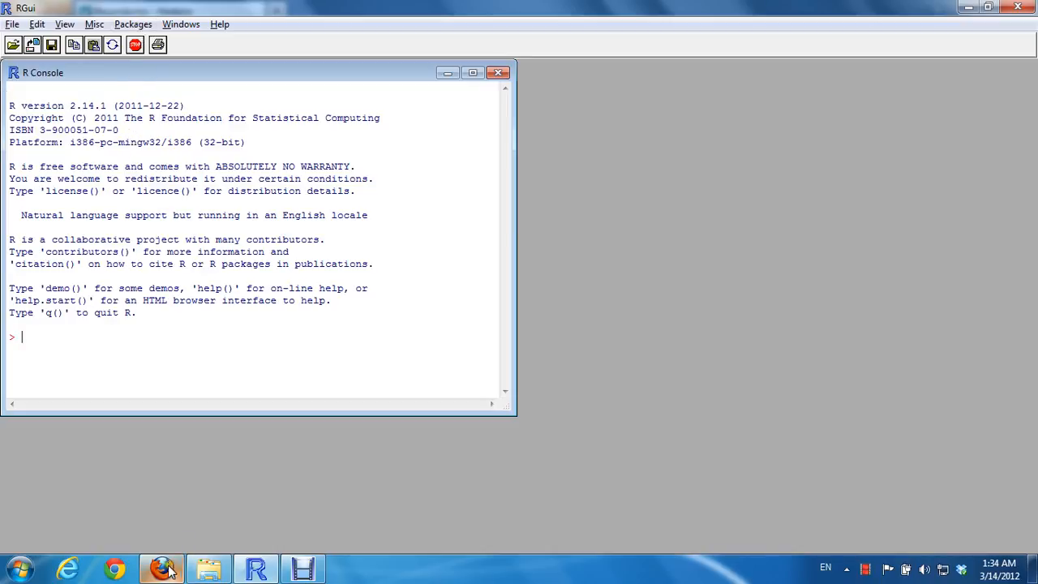
- Switch from RGui to the Heatplus package page open in Firefox
{"action": "left_click", "coordinate": [163, 568]}
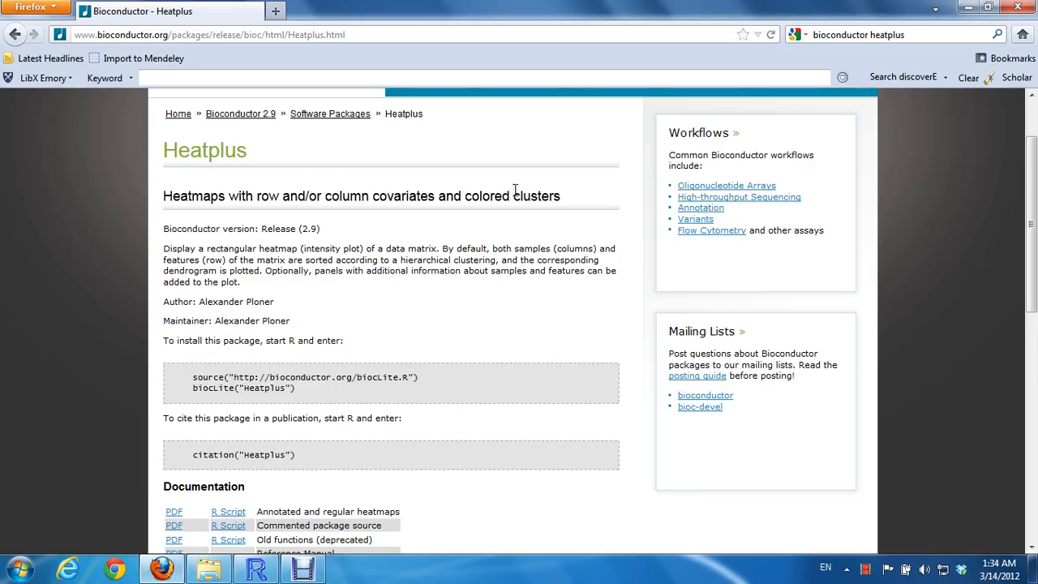
{"action": "mouse_move", "coordinate": [578, 64]}
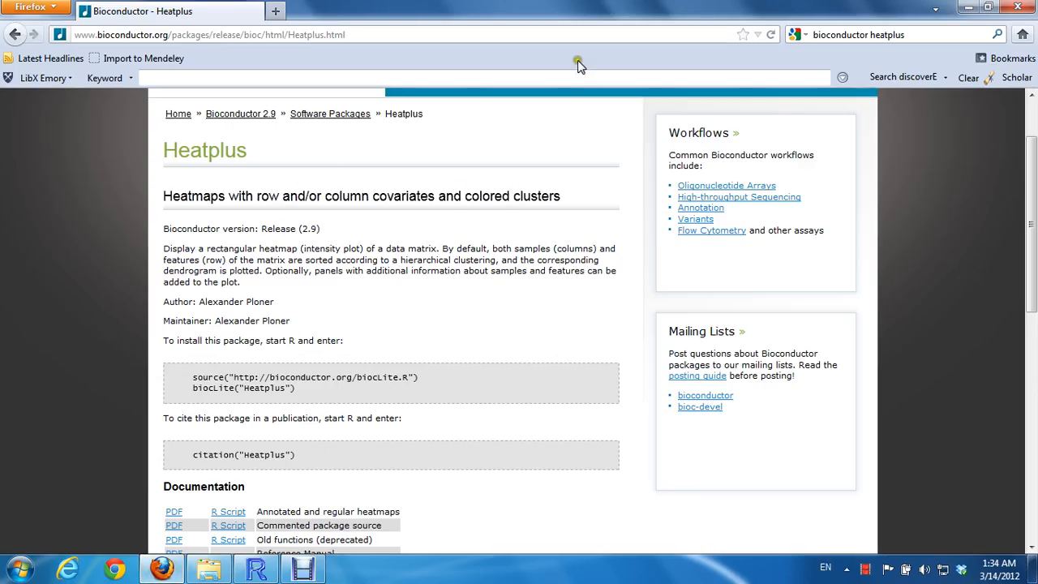
{"action": "mouse_move", "coordinate": [511, 331]}
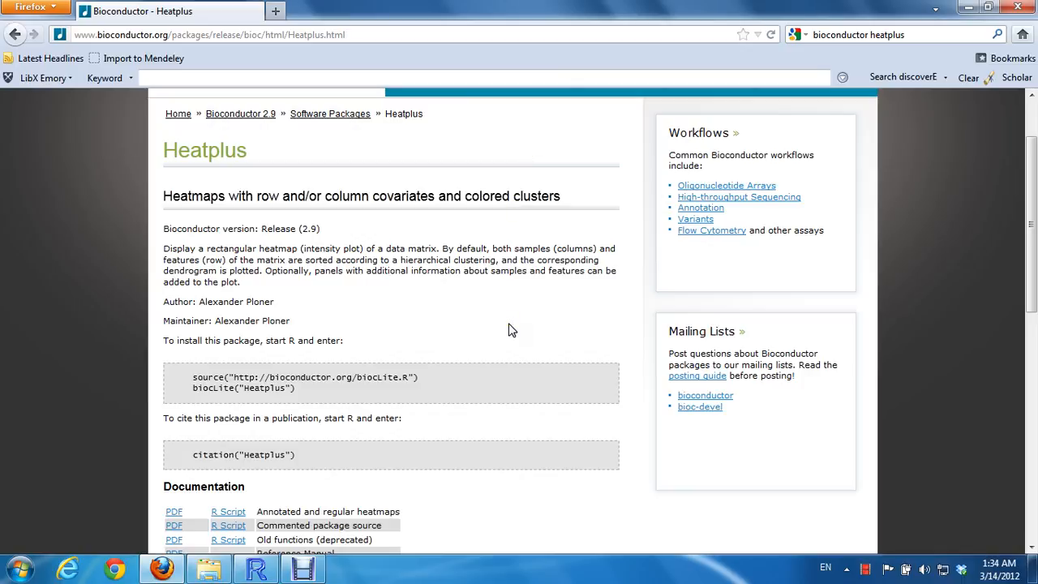
- Run a Google search for 'bioconductor' listing the Bioconductor home page first
{"action": "scroll", "scroll_direction": "up", "scroll_amount": 3}
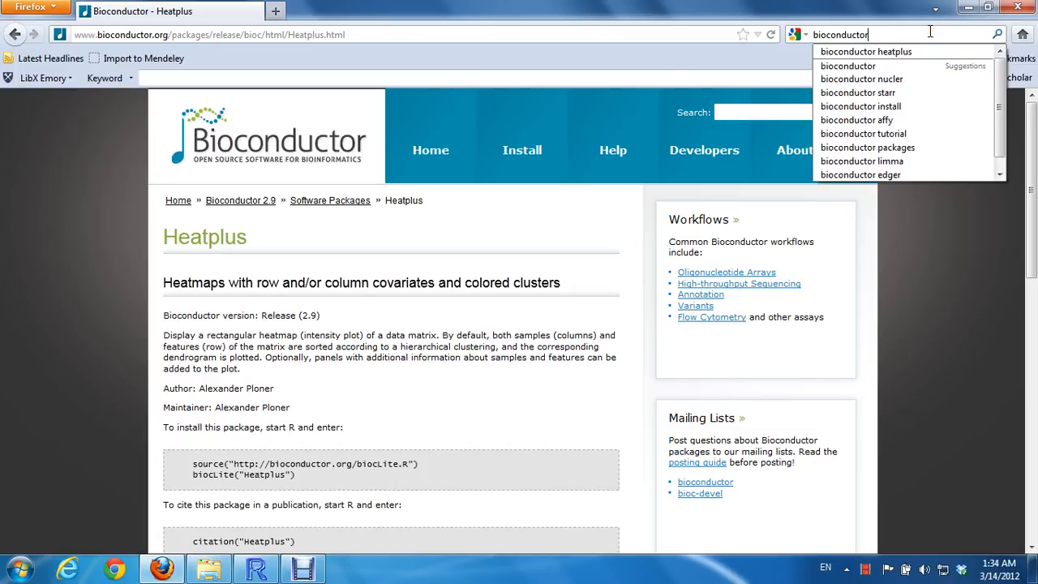
{"action": "key", "text": "Return"}
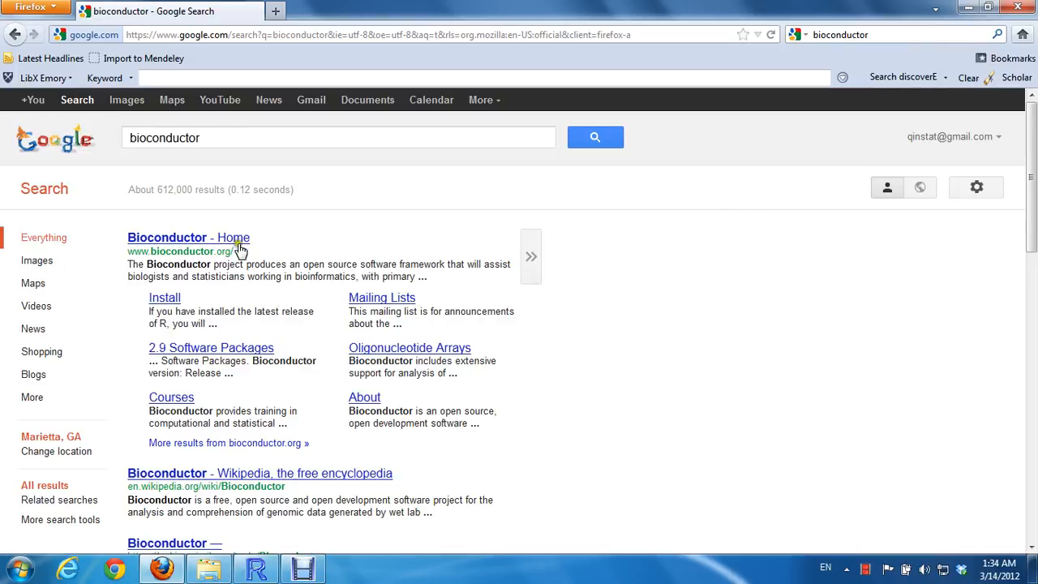
{"action": "mouse_move", "coordinate": [230, 250]}
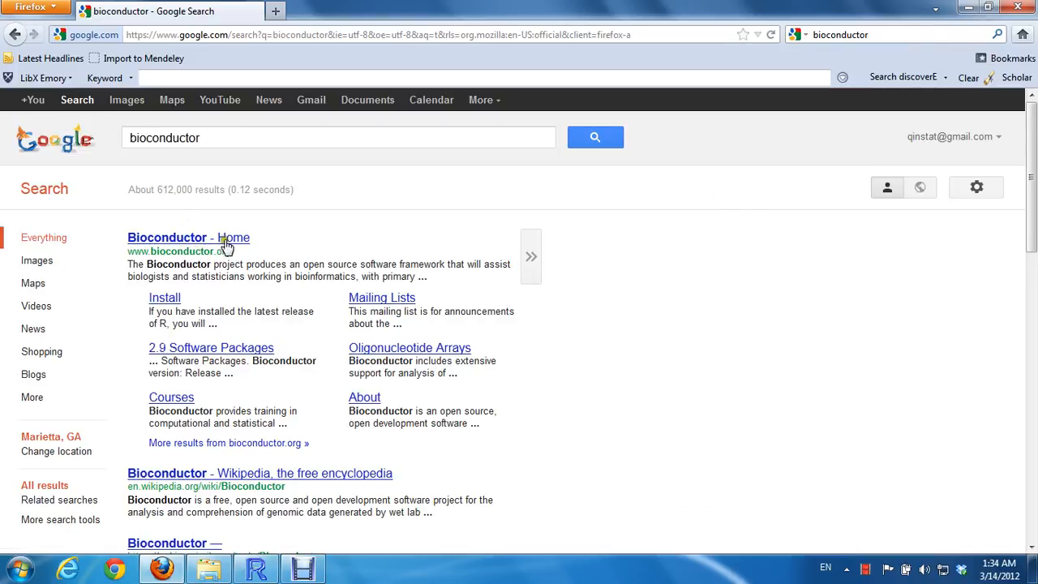
{"action": "mouse_move", "coordinate": [166, 299]}
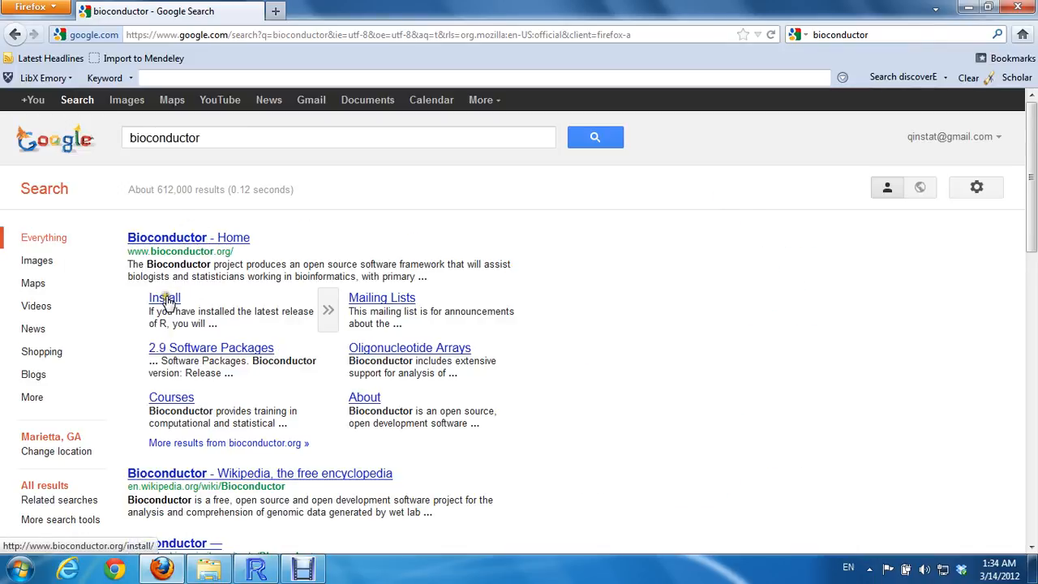
{"action": "left_click", "coordinate": [165, 299]}
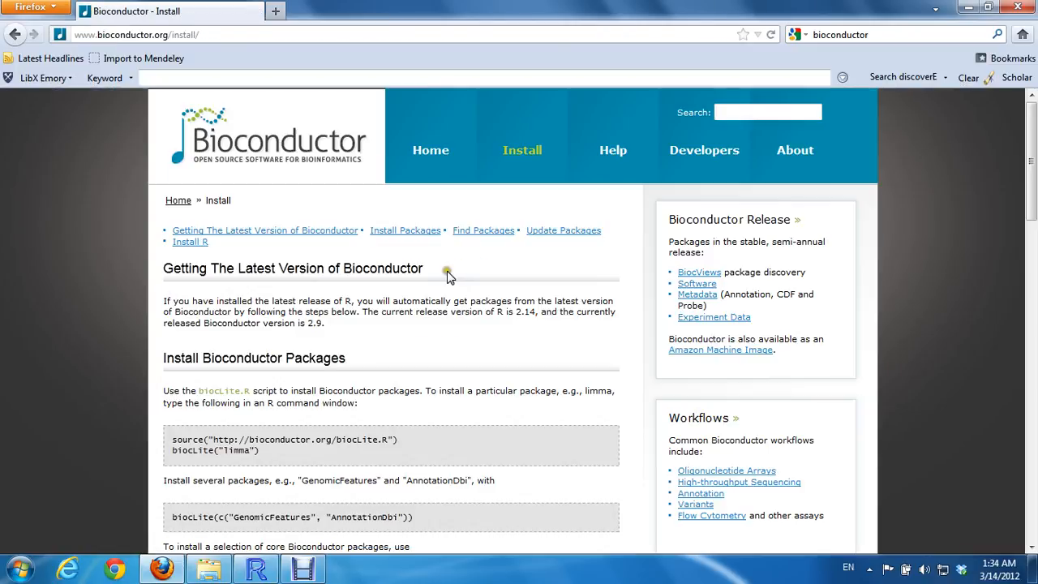
{"action": "scroll", "scroll_direction": "down", "scroll_amount": 3}
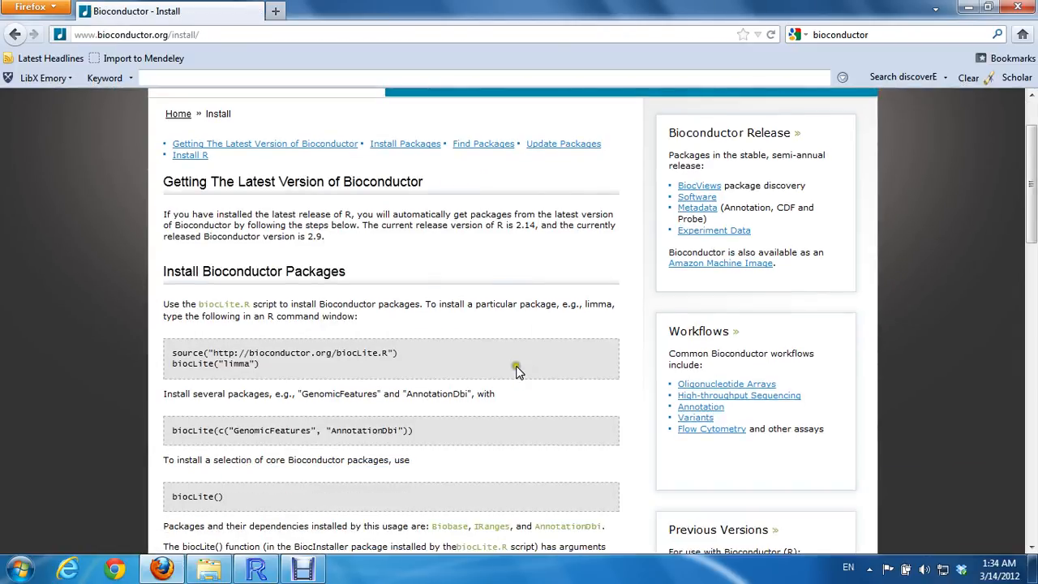
{"action": "mouse_move", "coordinate": [269, 390]}
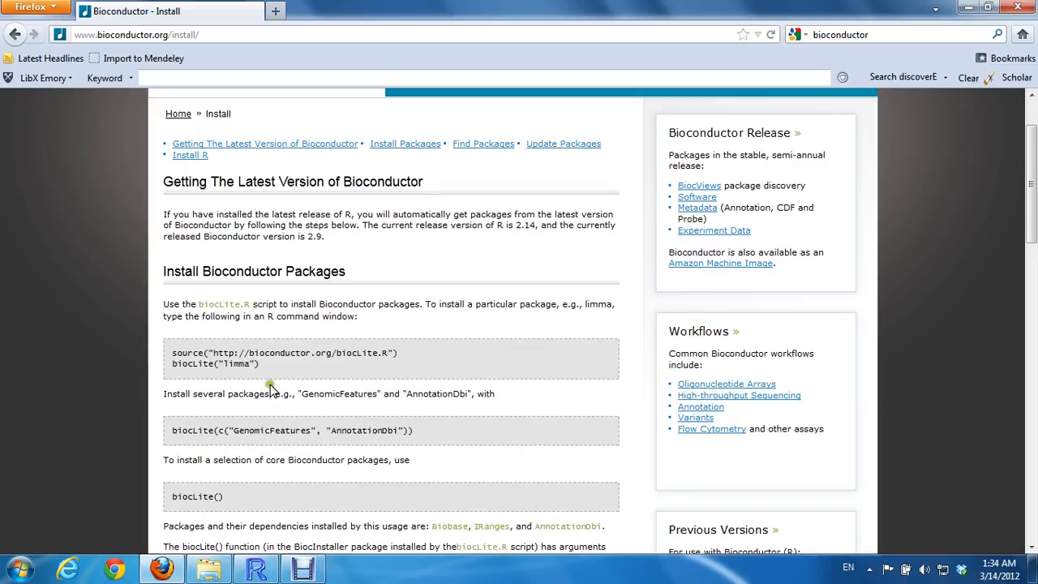
{"action": "mouse_move", "coordinate": [430, 348]}
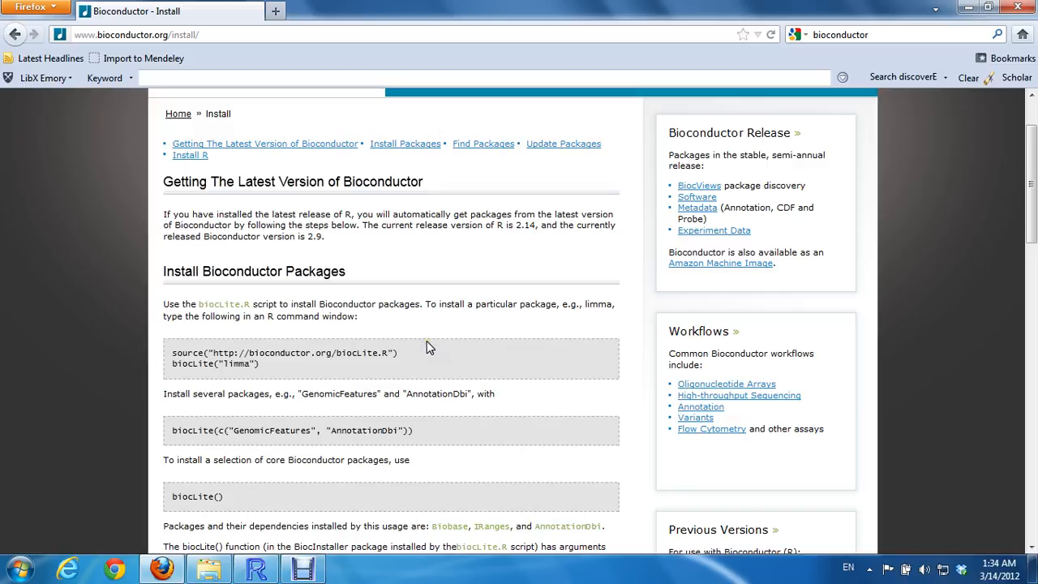
{"action": "mouse_move", "coordinate": [421, 441]}
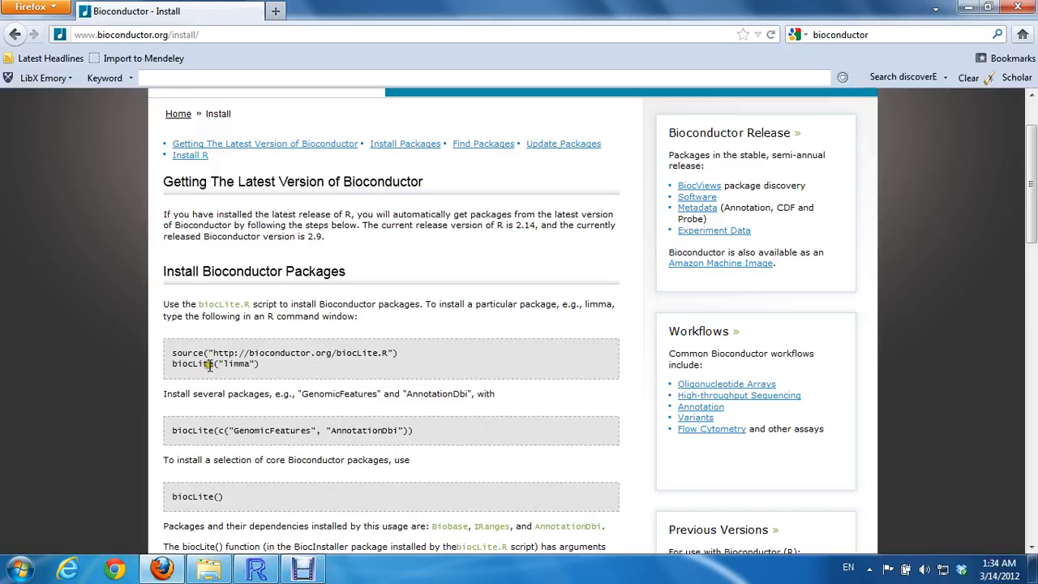
{"action": "double_click", "coordinate": [195, 364]}
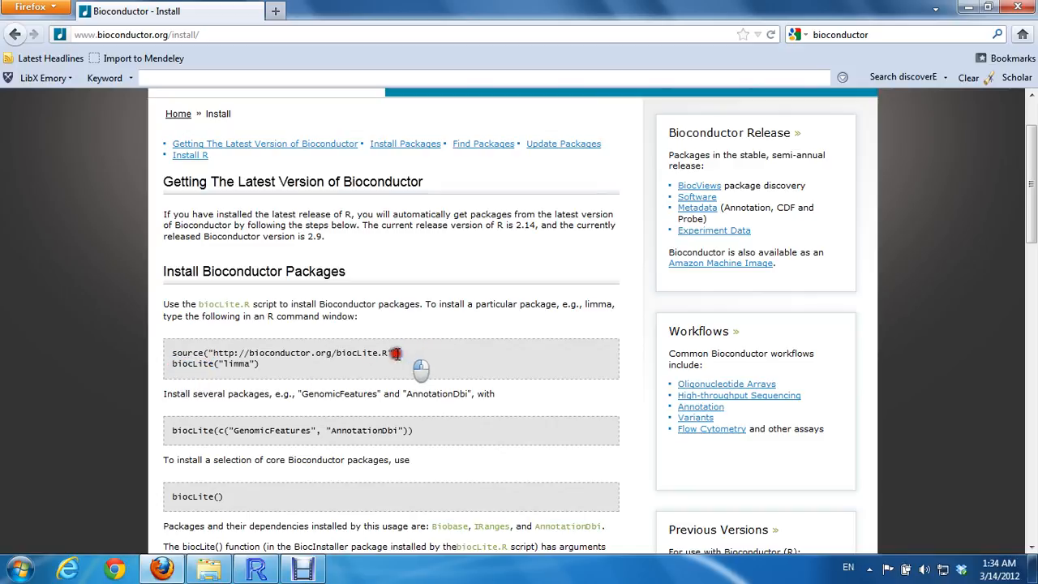
{"action": "double_click", "coordinate": [284, 352]}
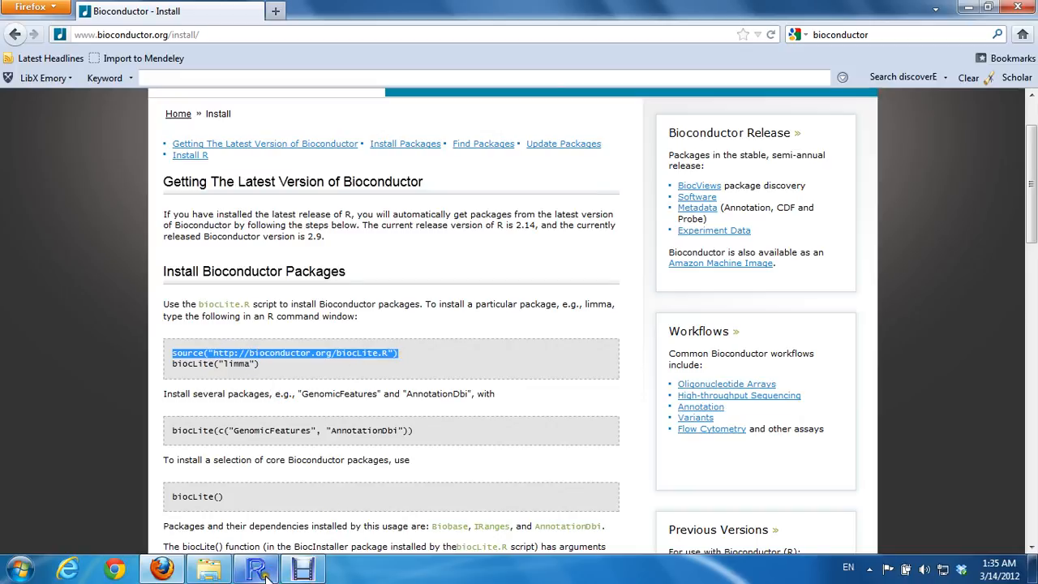
{"action": "left_click", "coordinate": [256, 568]}
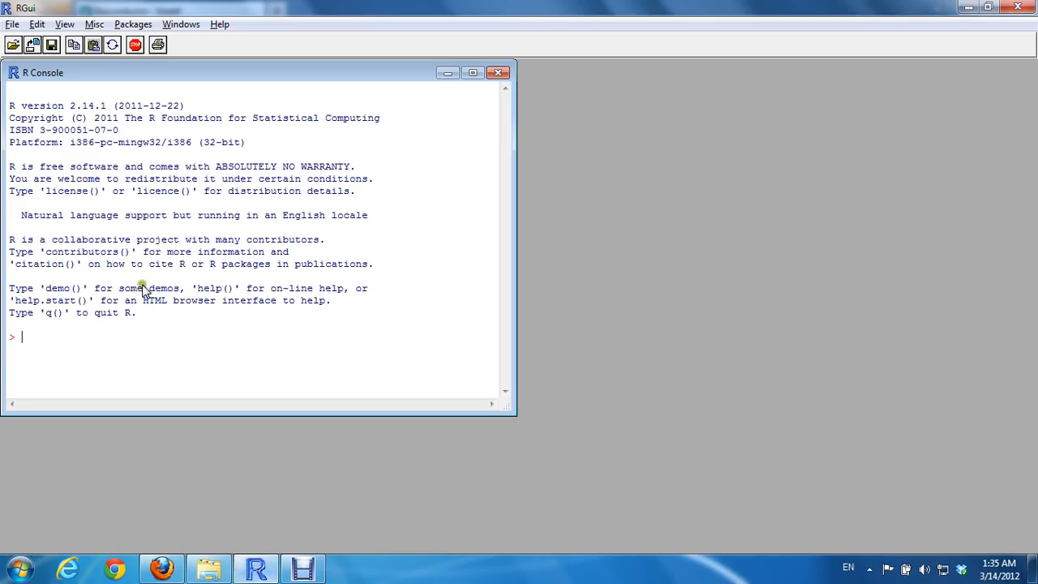
{"action": "type", "text": "source(\"http://bioconductor.org/biocLite.R\")"}
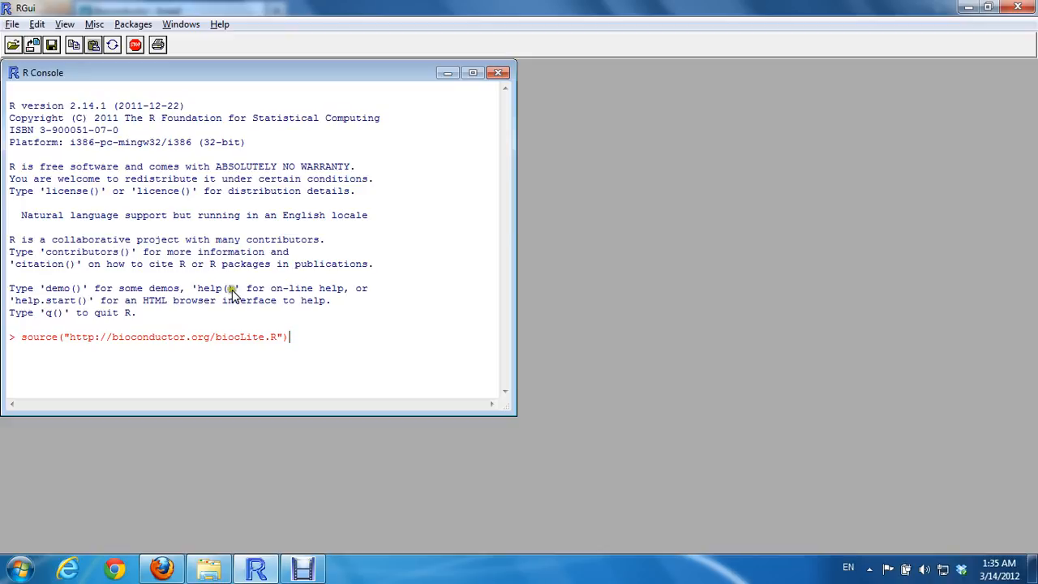
{"action": "mouse_move", "coordinate": [263, 341]}
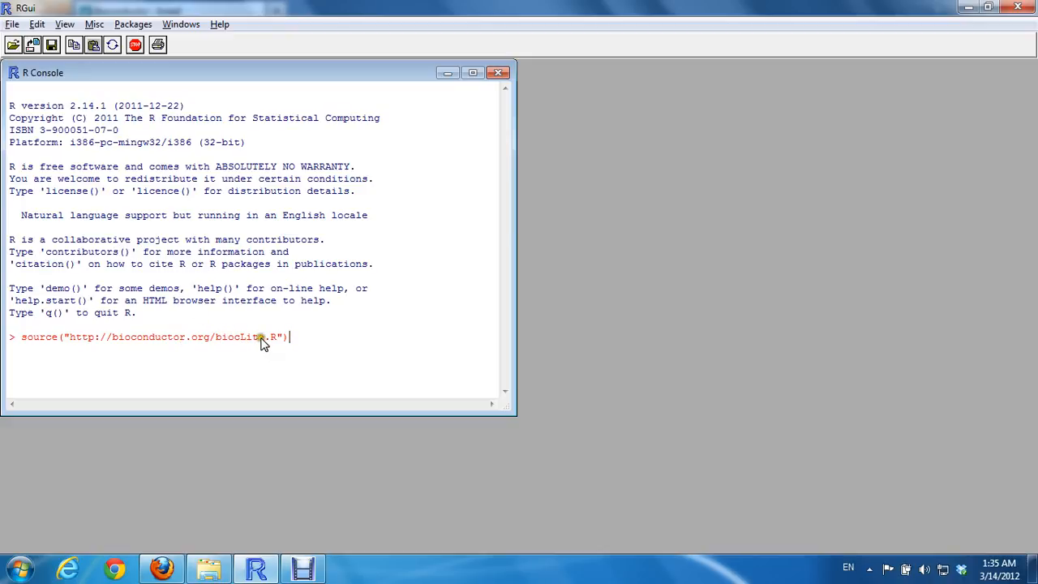
{"action": "key", "text": "Return"}
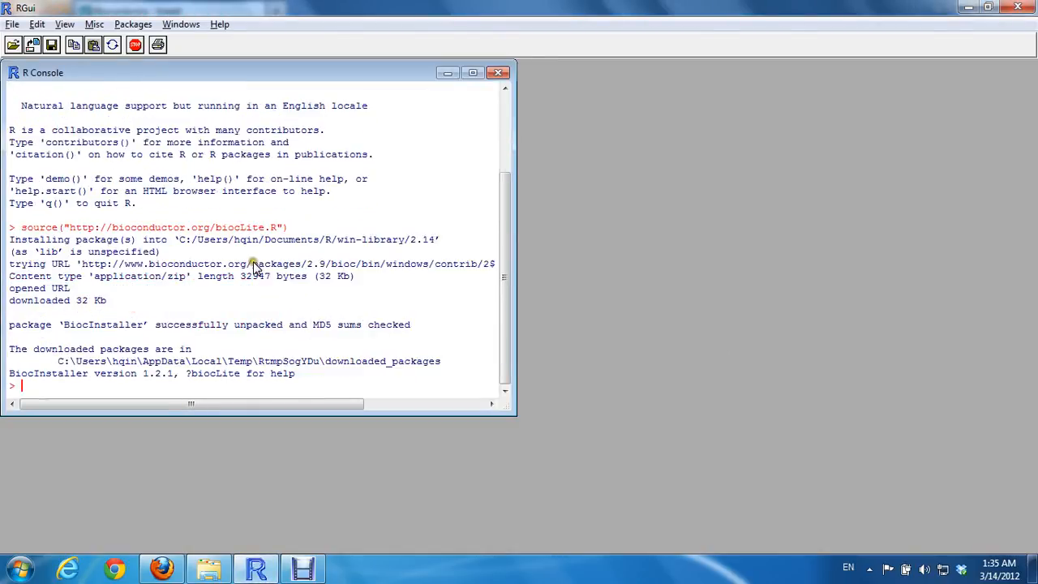
{"action": "mouse_move", "coordinate": [307, 311]}
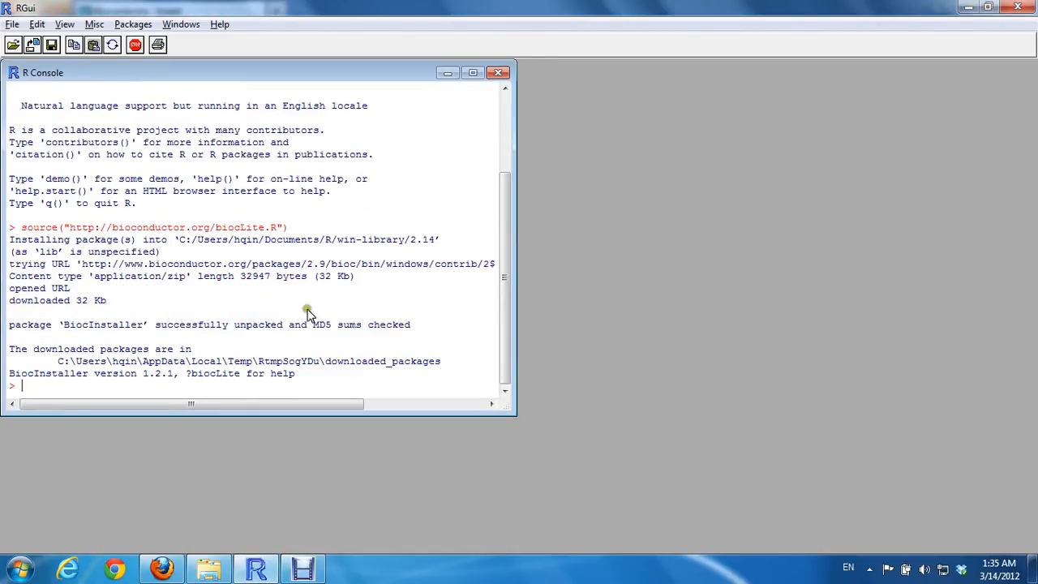
{"action": "mouse_move", "coordinate": [240, 240]}
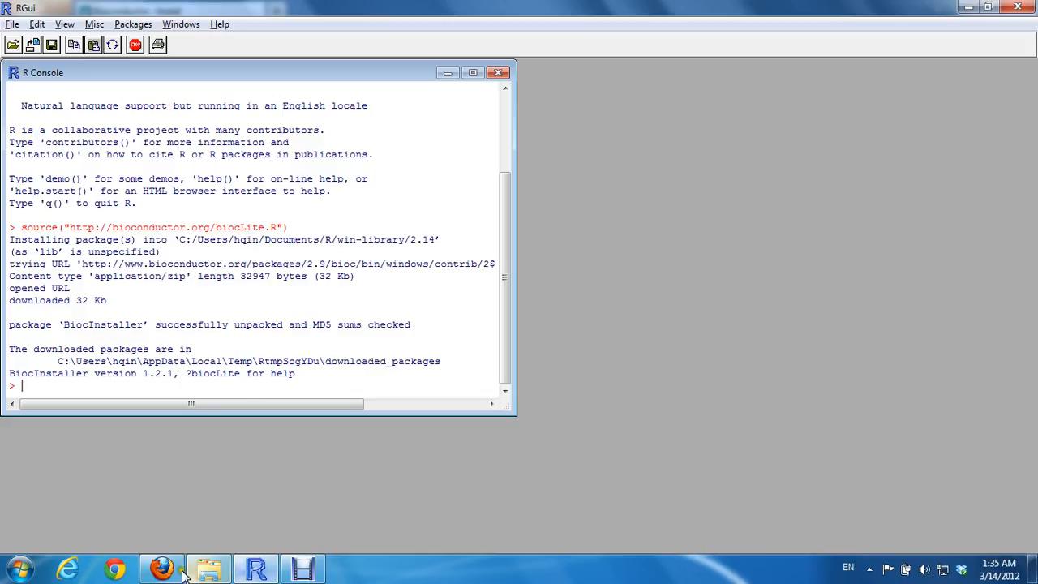
{"action": "left_click", "coordinate": [163, 568]}
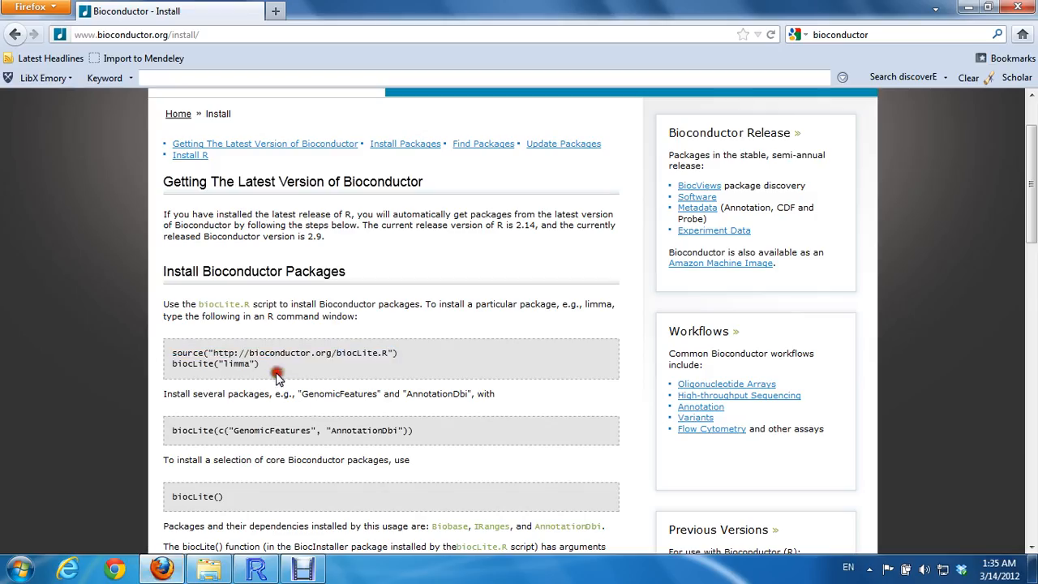
{"action": "mouse_move", "coordinate": [272, 431]}
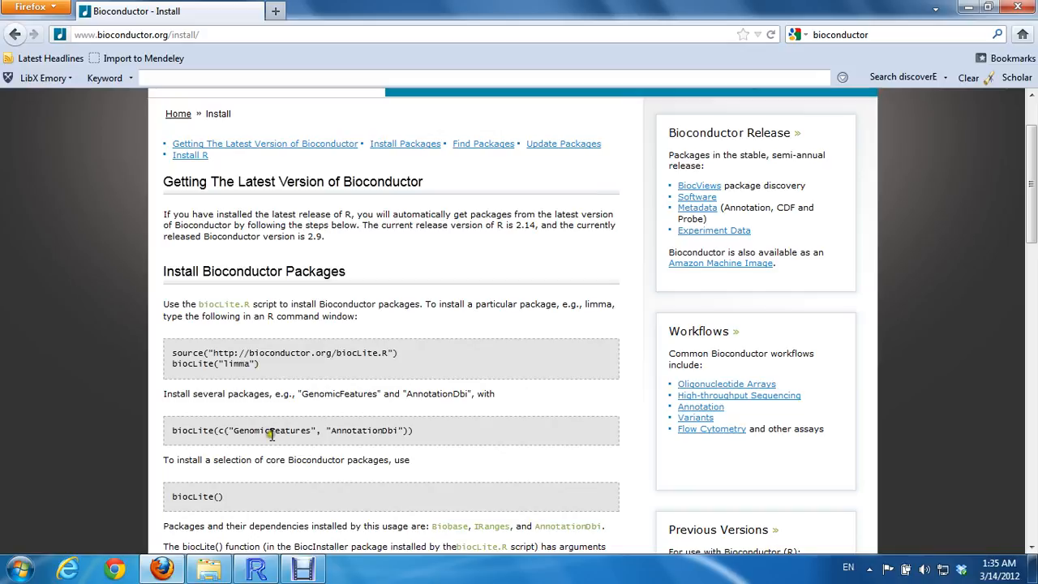
{"action": "mouse_move", "coordinate": [328, 463]}
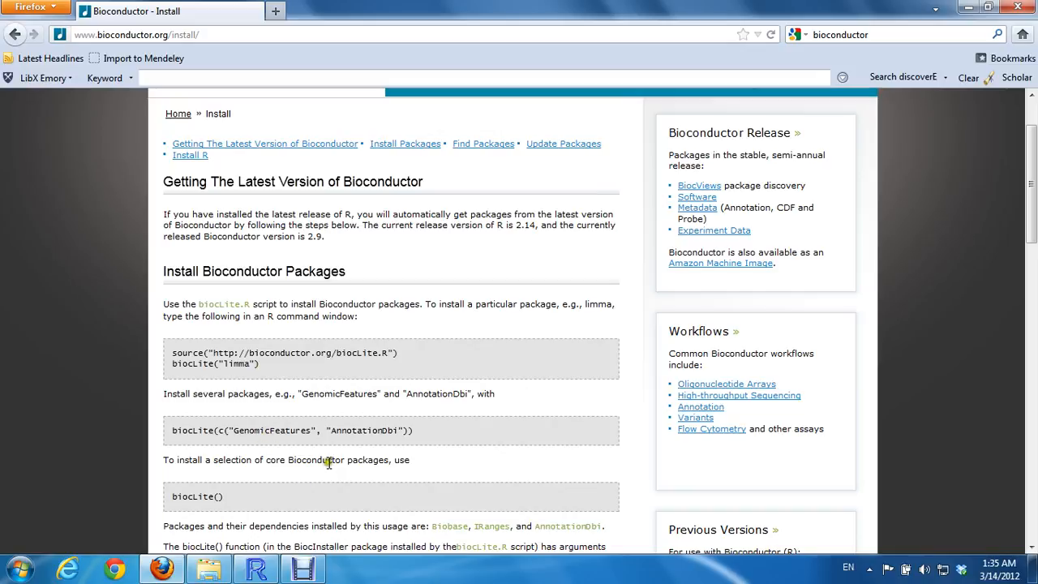
{"action": "triple_click", "coordinate": [285, 461]}
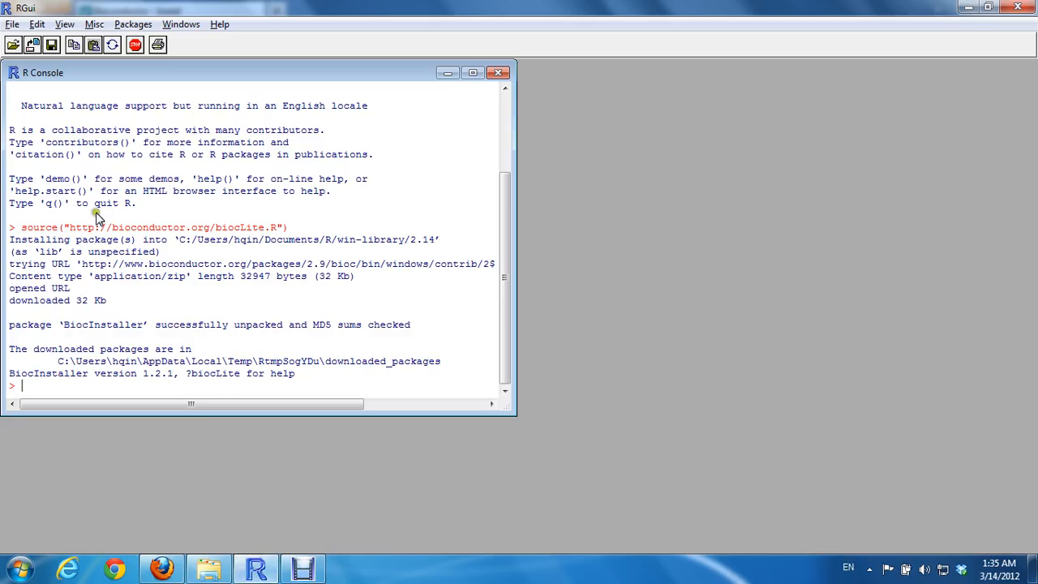
- Leave biocLite() typed unrun at the R prompt and go back to the Install page in Firefox
{"action": "type", "text": "source(\"http://bioconductor.org/biocLite.R\")"}
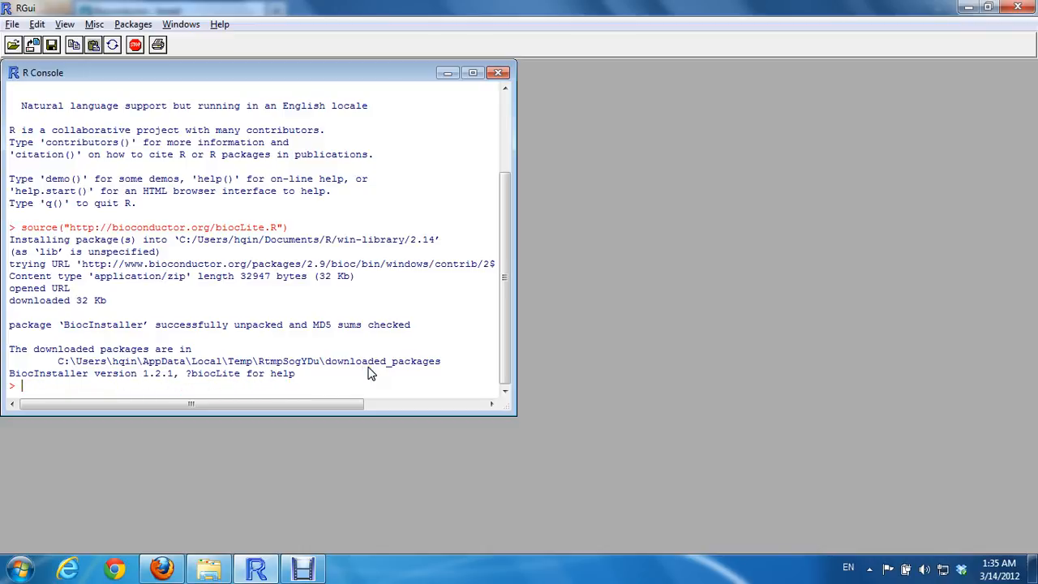
{"action": "type", "text": "bioc"}
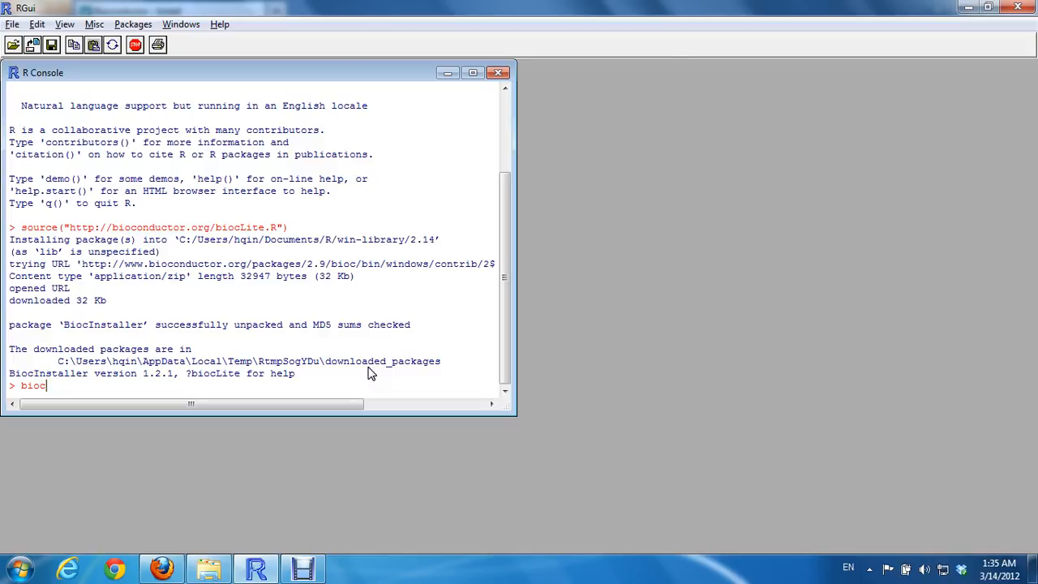
{"action": "type", "text": "Lite"}
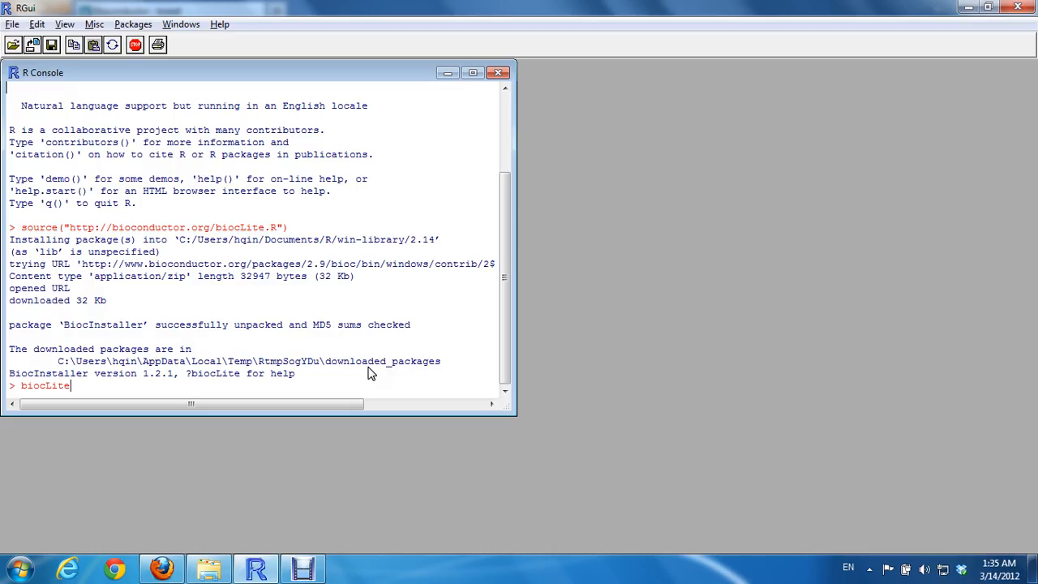
{"action": "type", "text": "()"}
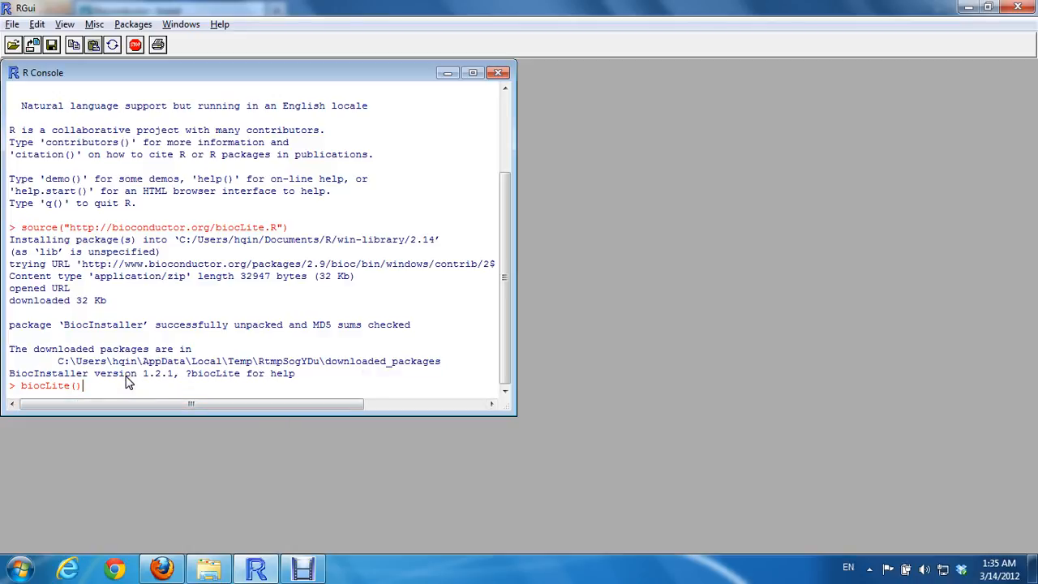
{"action": "left_click", "coordinate": [161, 568]}
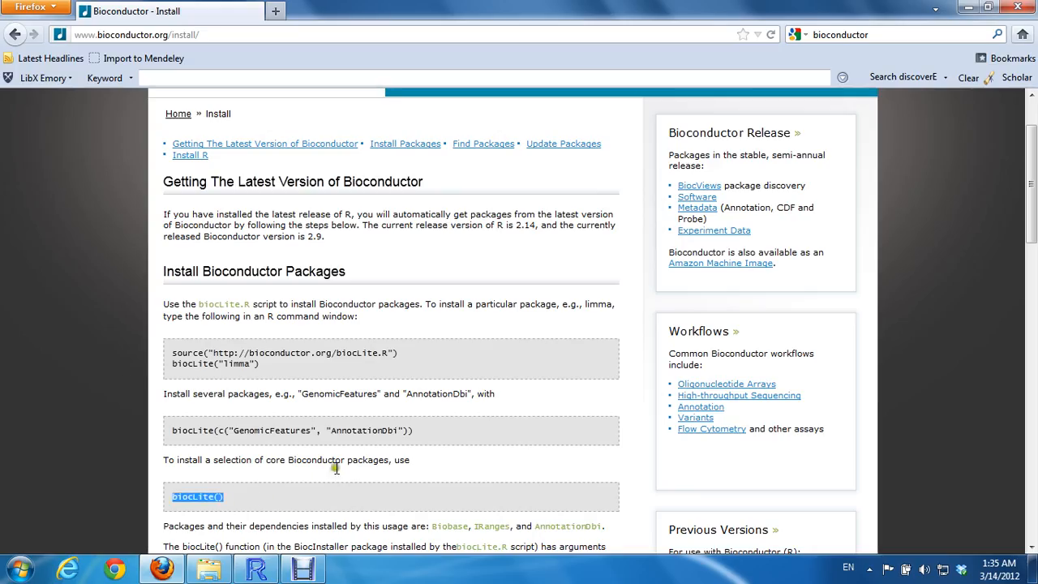
{"action": "mouse_move", "coordinate": [360, 473]}
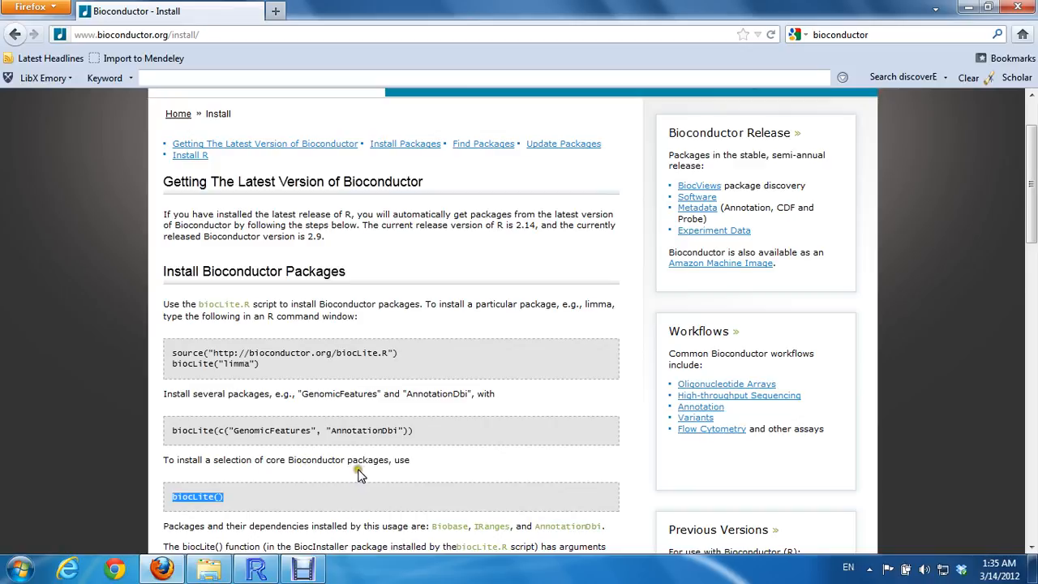
- Check the R console, then briefly select the biocLite("limma") command on the Install page
{"action": "scroll", "scroll_direction": "down", "scroll_amount": 3}
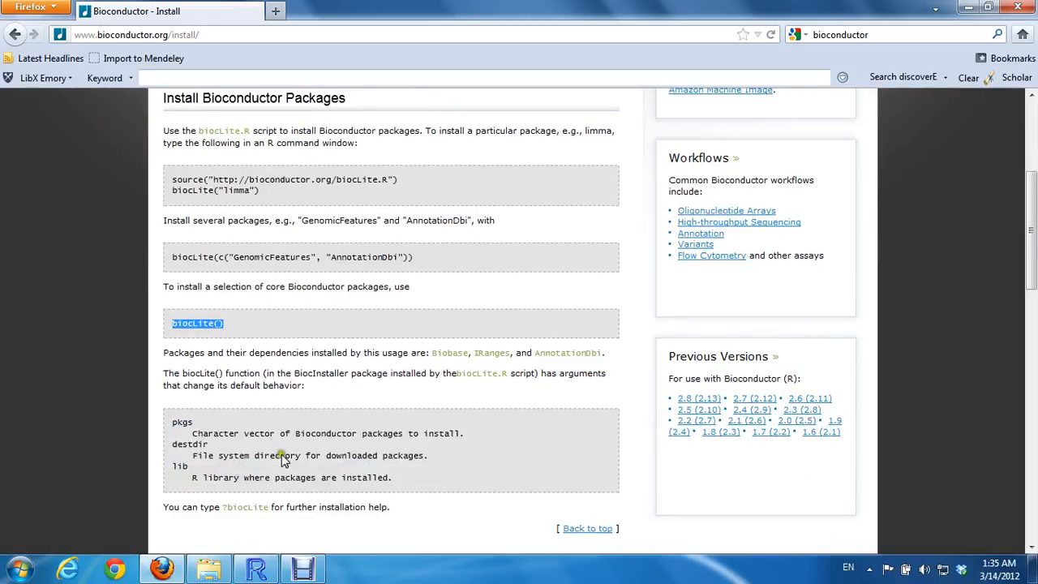
{"action": "left_click", "coordinate": [257, 568]}
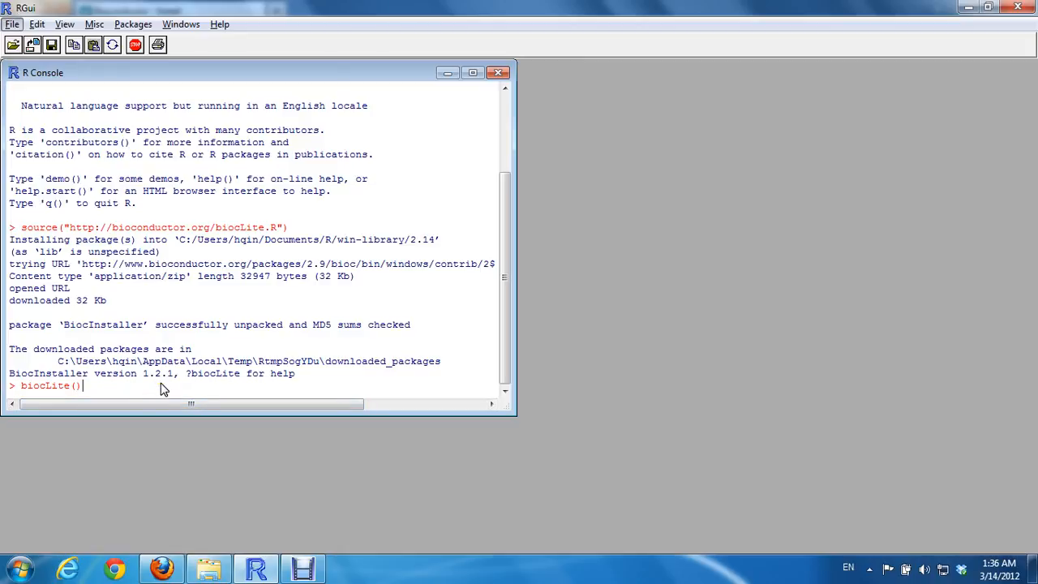
{"action": "left_click", "coordinate": [161, 568]}
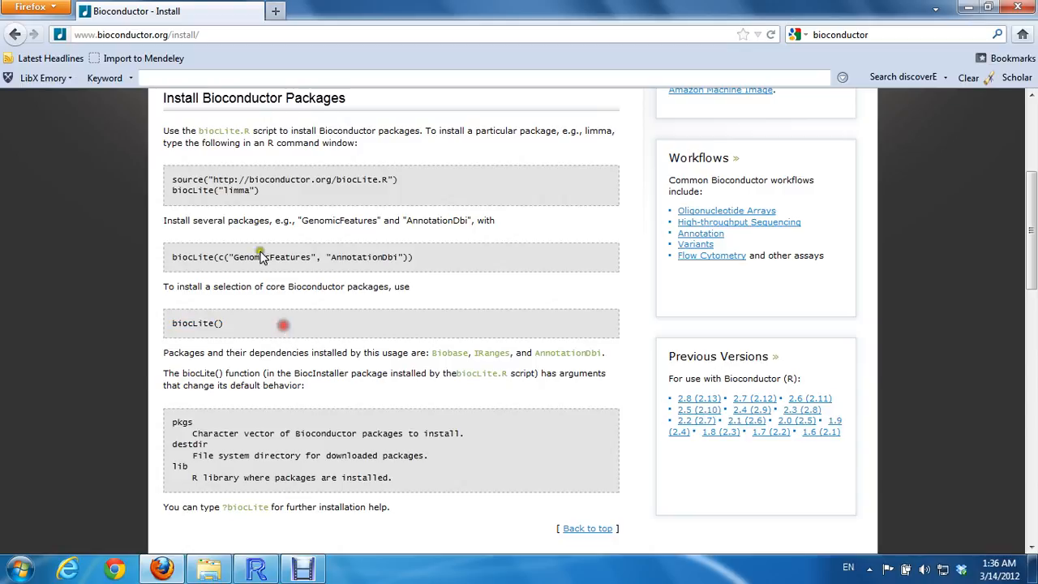
{"action": "double_click", "coordinate": [215, 190]}
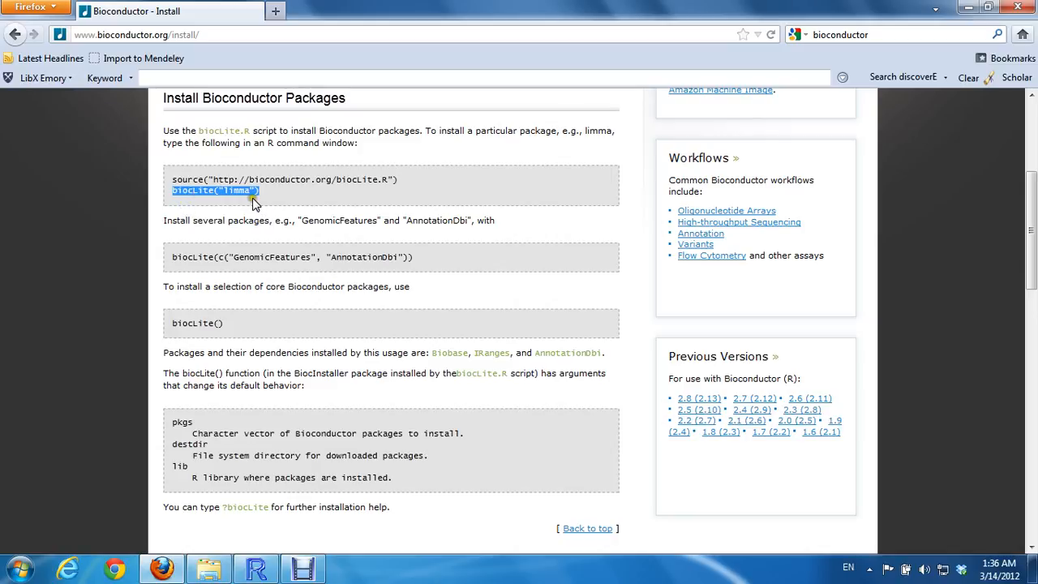
{"action": "left_click", "coordinate": [300, 201]}
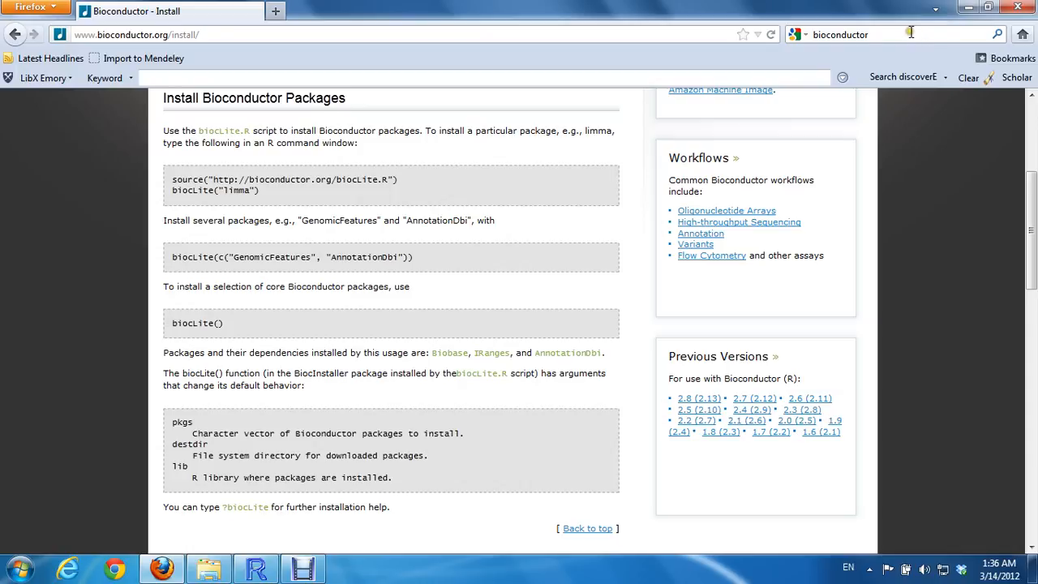
- Search Google for 'bioconductor heatplus' so the Heatplus page is listed first
{"action": "left_click", "coordinate": [892, 35]}
{"action": "type", "text": " heatplu"}
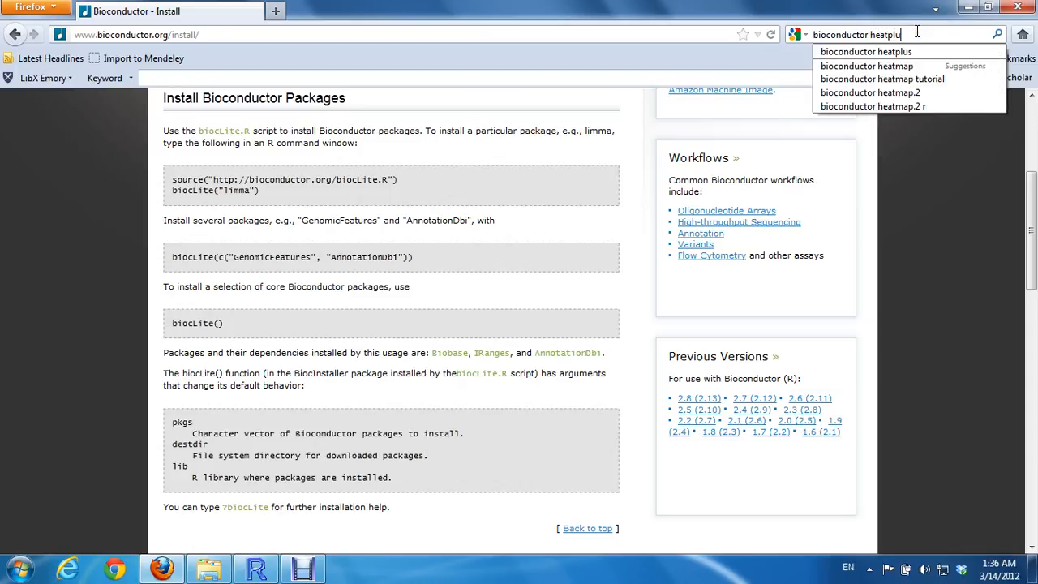
{"action": "key", "text": "Return"}
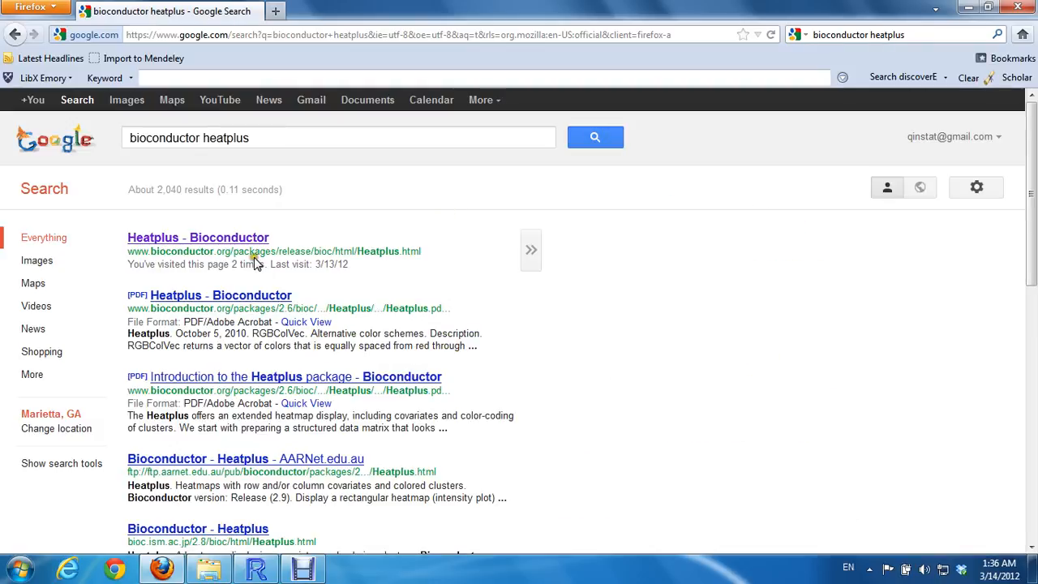
- Go to the Heatplus - Bioconductor result and scroll to its biocLite("Heatplus") install line
{"action": "left_click", "coordinate": [198, 237]}
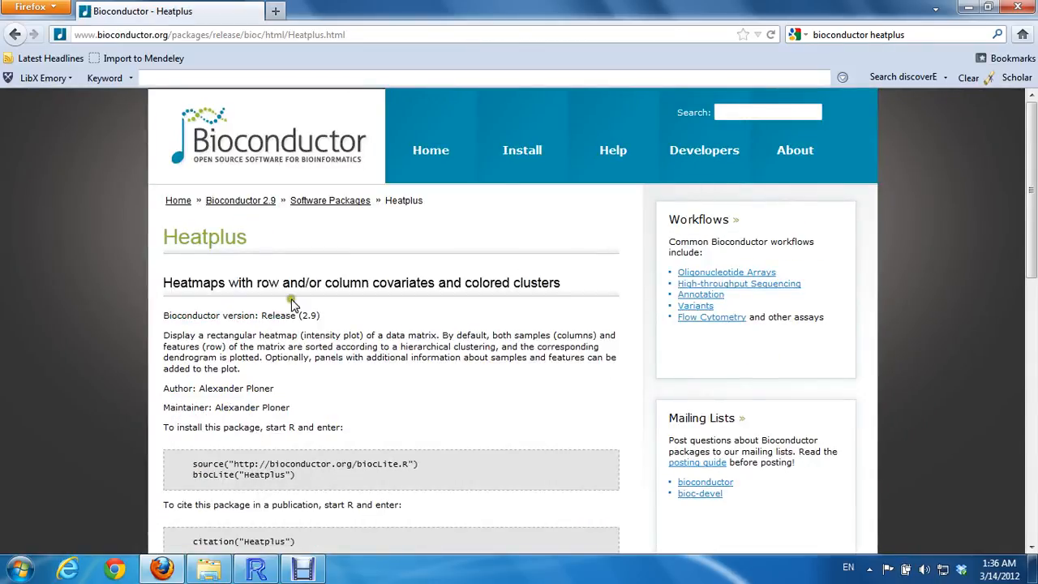
{"action": "mouse_move", "coordinate": [176, 283]}
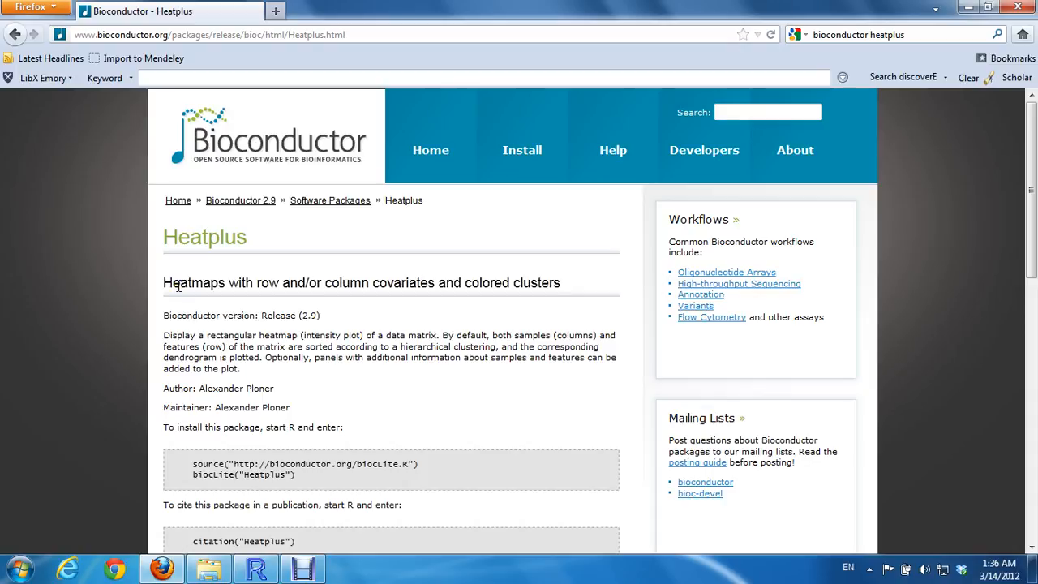
{"action": "mouse_move", "coordinate": [165, 262]}
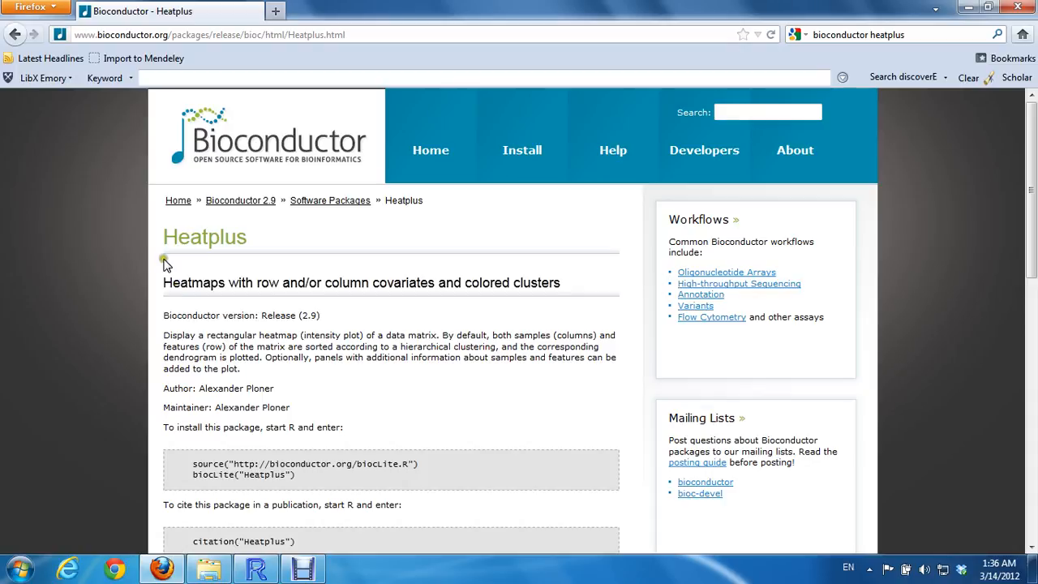
{"action": "mouse_move", "coordinate": [356, 331]}
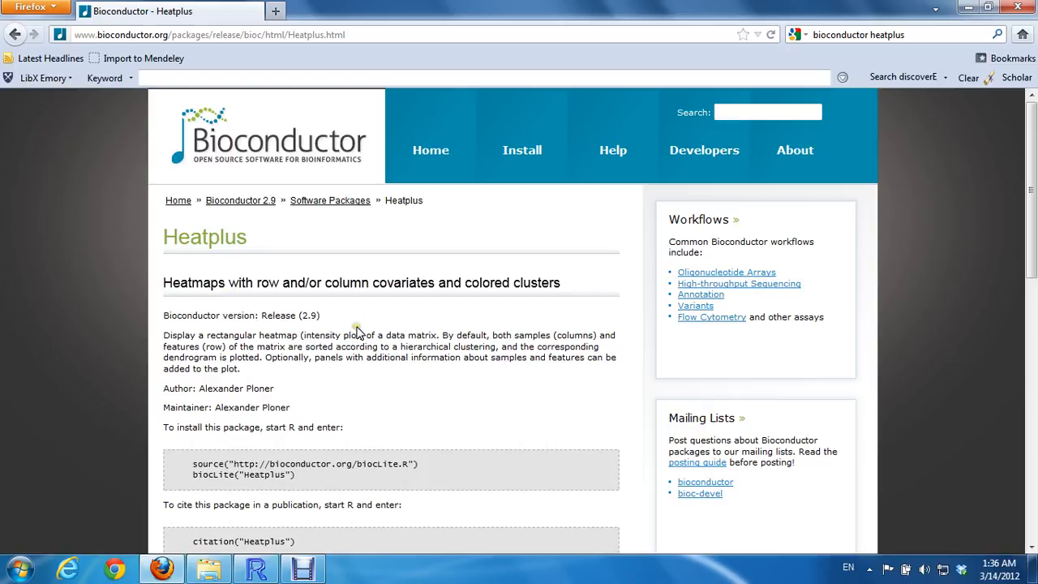
{"action": "mouse_move", "coordinate": [399, 370]}
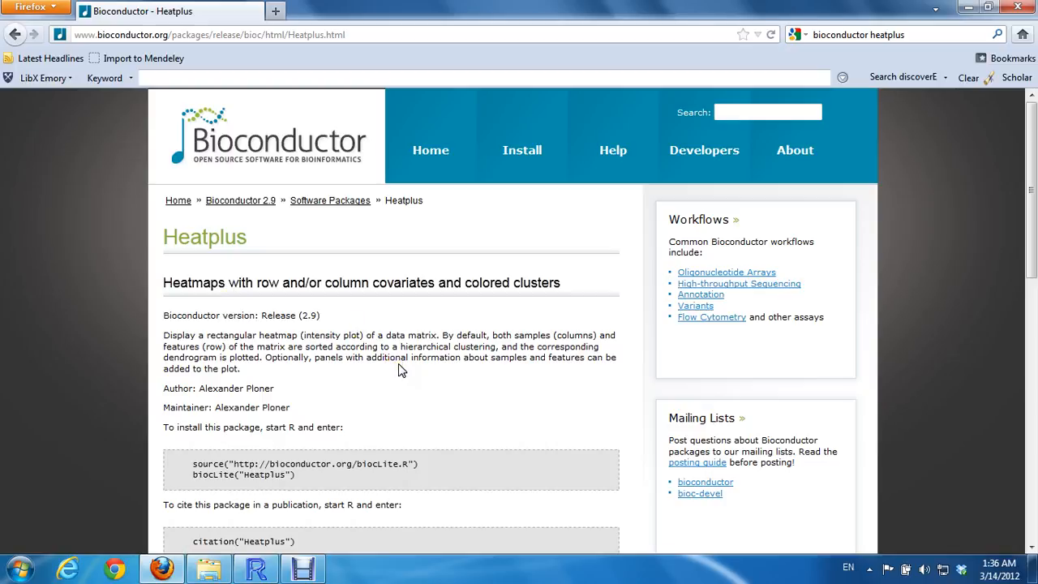
{"action": "mouse_move", "coordinate": [419, 416]}
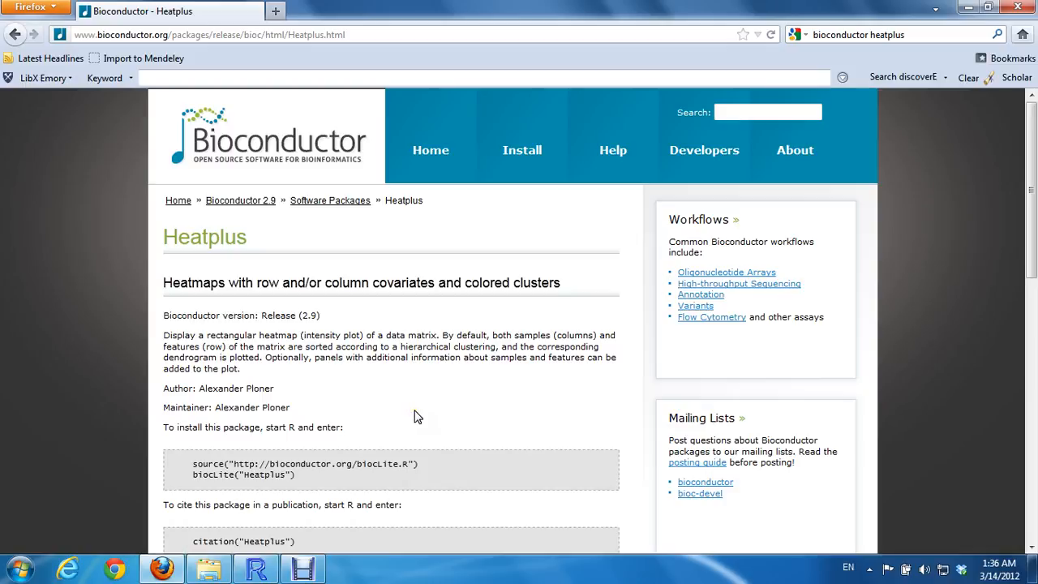
{"action": "scroll", "scroll_direction": "down", "scroll_amount": 3}
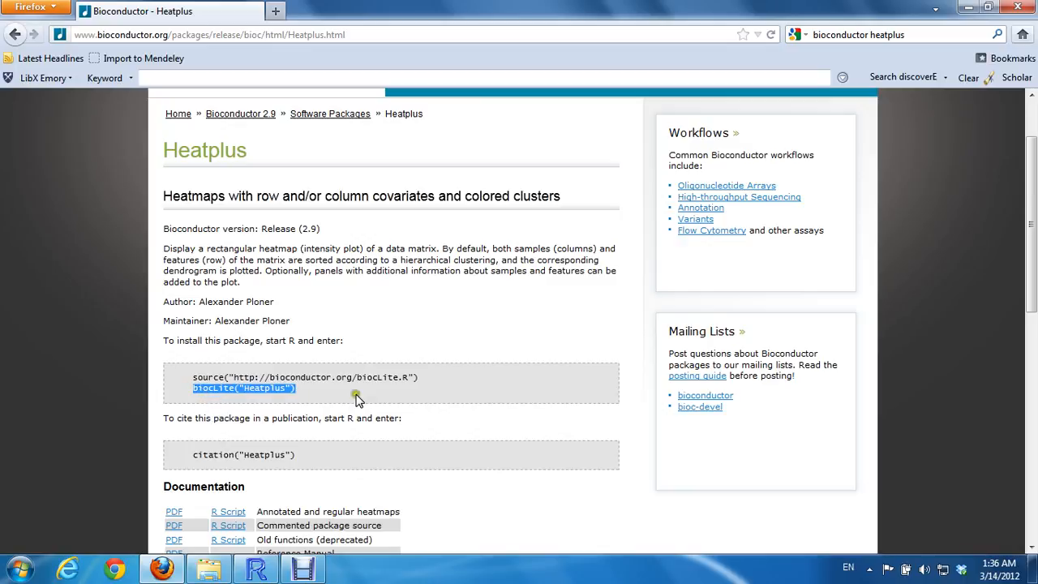
{"action": "mouse_move", "coordinate": [301, 532]}
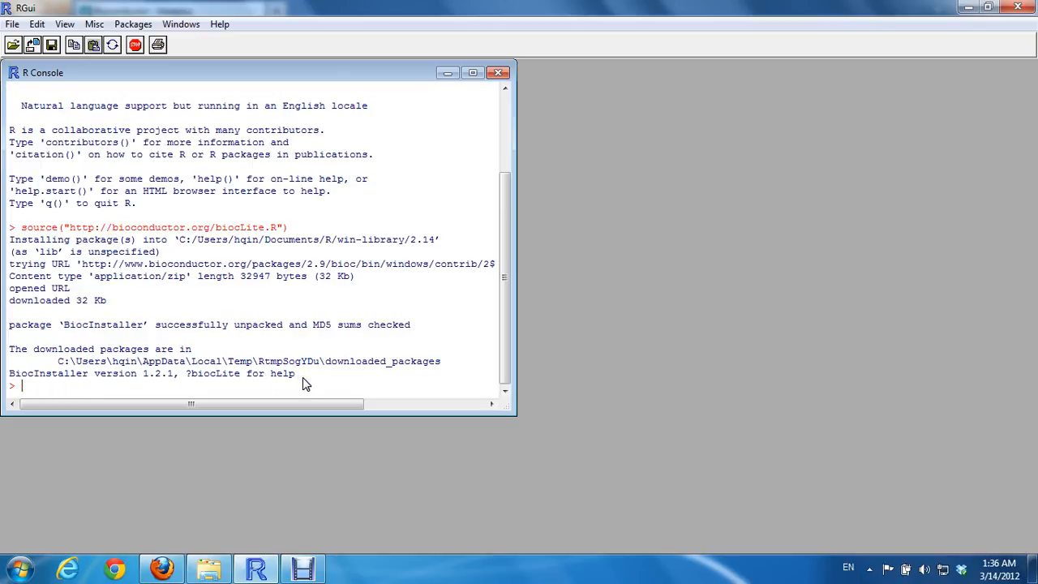
- Run biocLite("Heatplus") and answer n to decline updating old packages
{"action": "type", "text": "biocLite(\"Heatplus\")"}
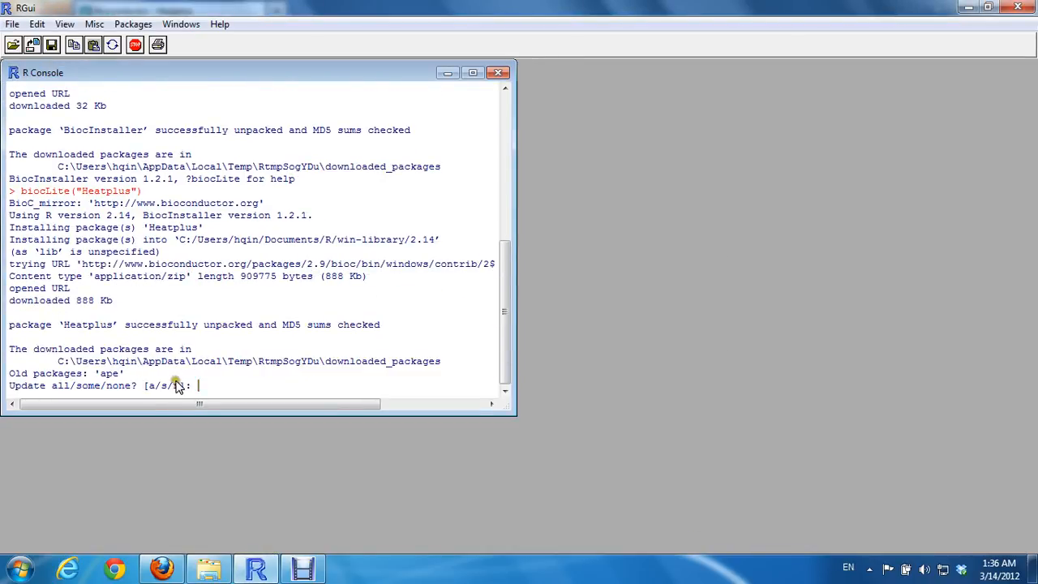
{"action": "mouse_move", "coordinate": [550, 363]}
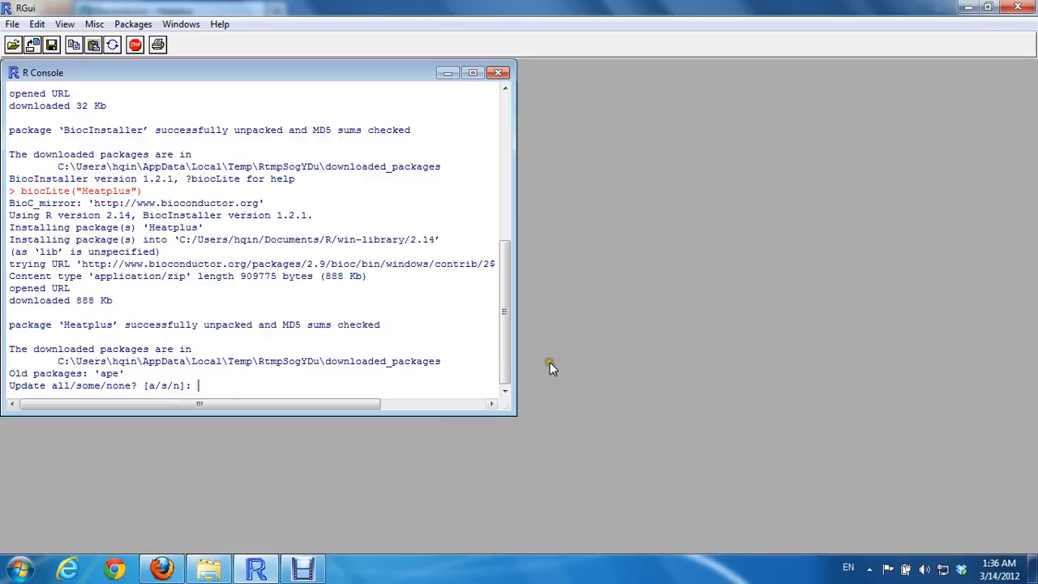
{"action": "mouse_move", "coordinate": [330, 307]}
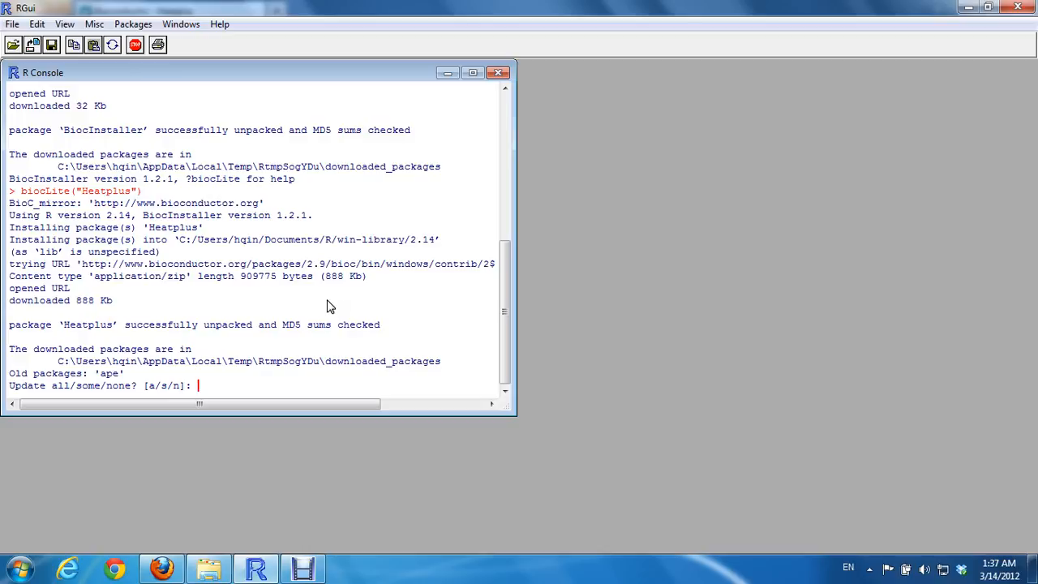
{"action": "type", "text": "n"}
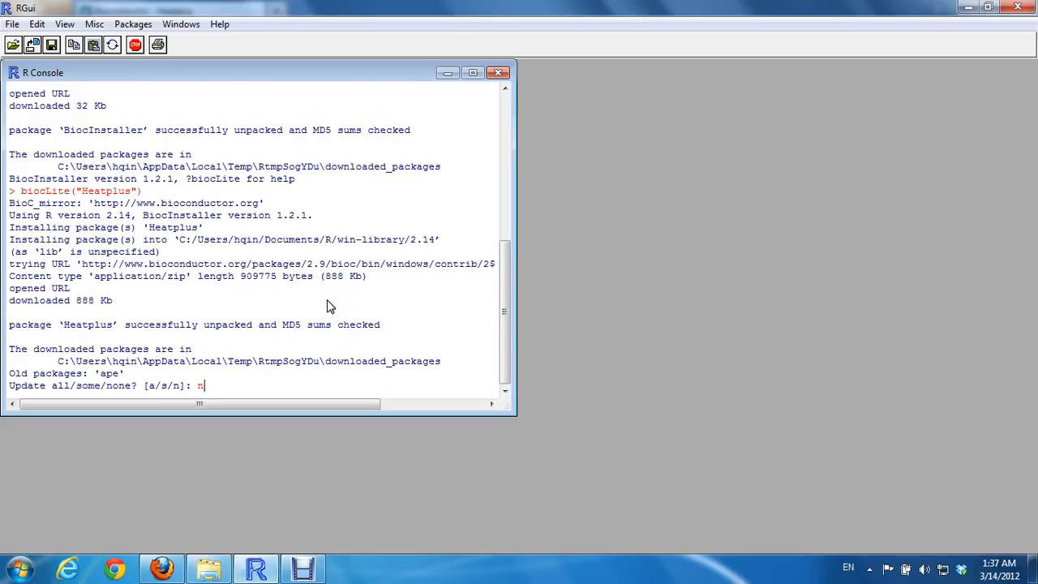
{"action": "key", "text": "Return"}
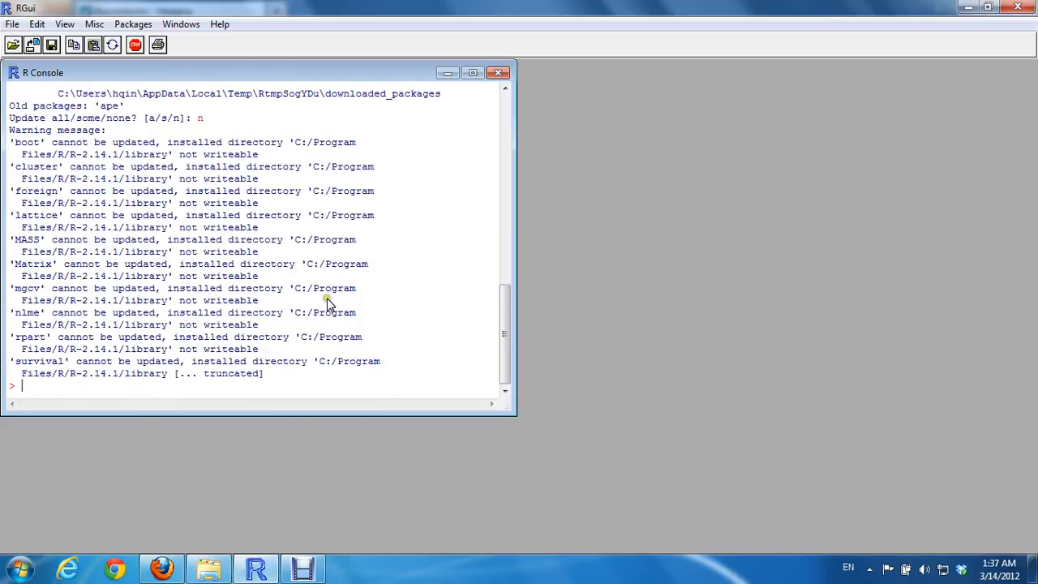
- Load the package with library(Heatplus)
{"action": "type", "text": "libr"}
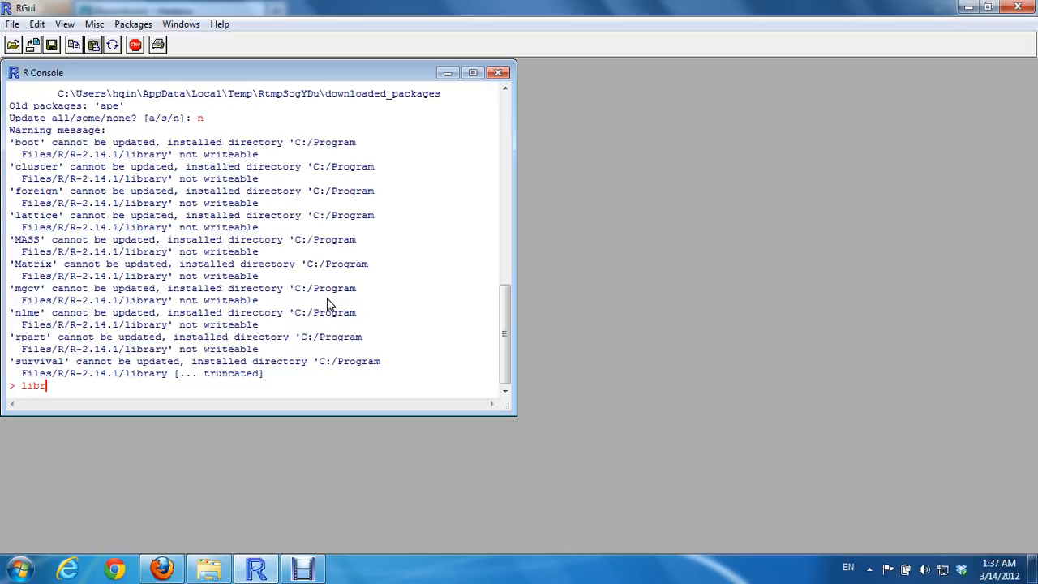
{"action": "type", "text": "ary("}
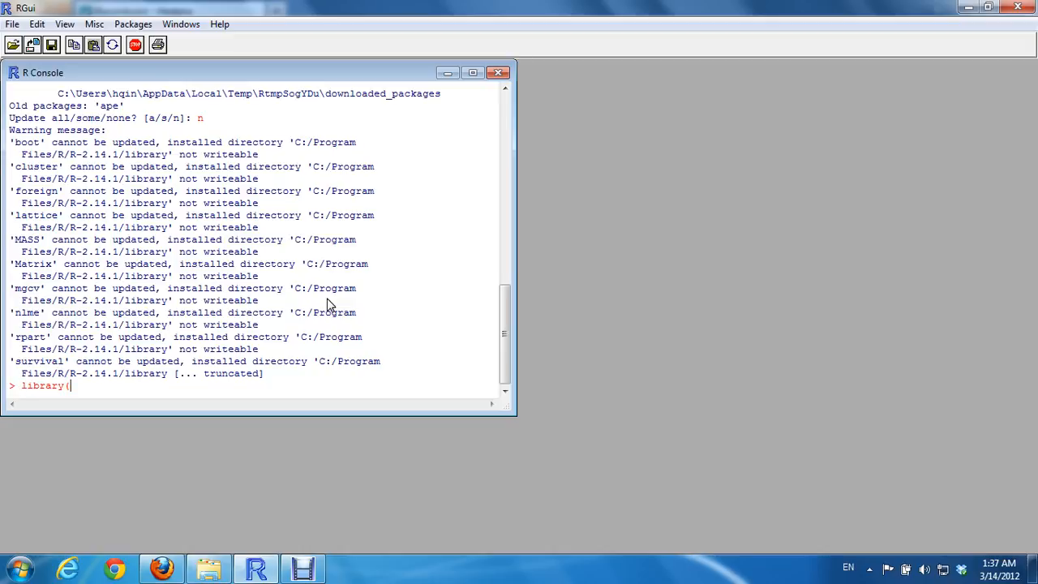
{"action": "type", "text": "Heatpl"}
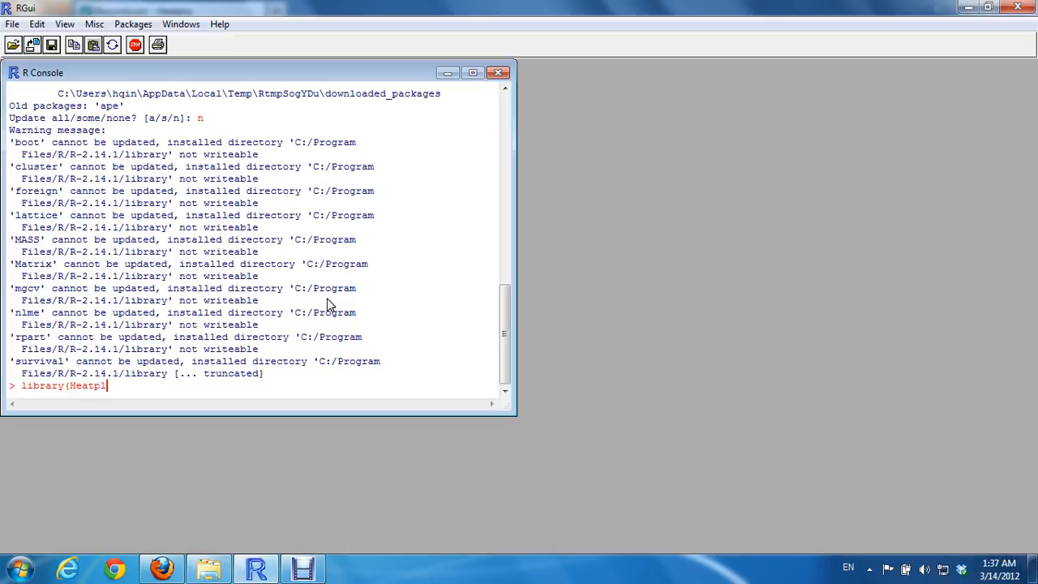
{"action": "key", "text": "Return"}
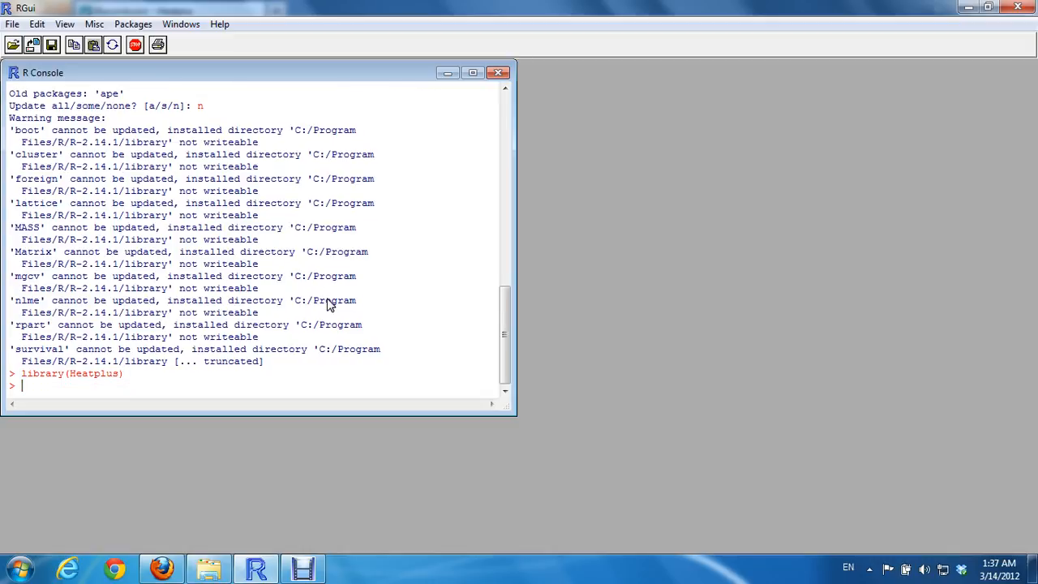
- Run example(Heatplus), which returns a no help found warning
{"action": "type", "text": "exam"}
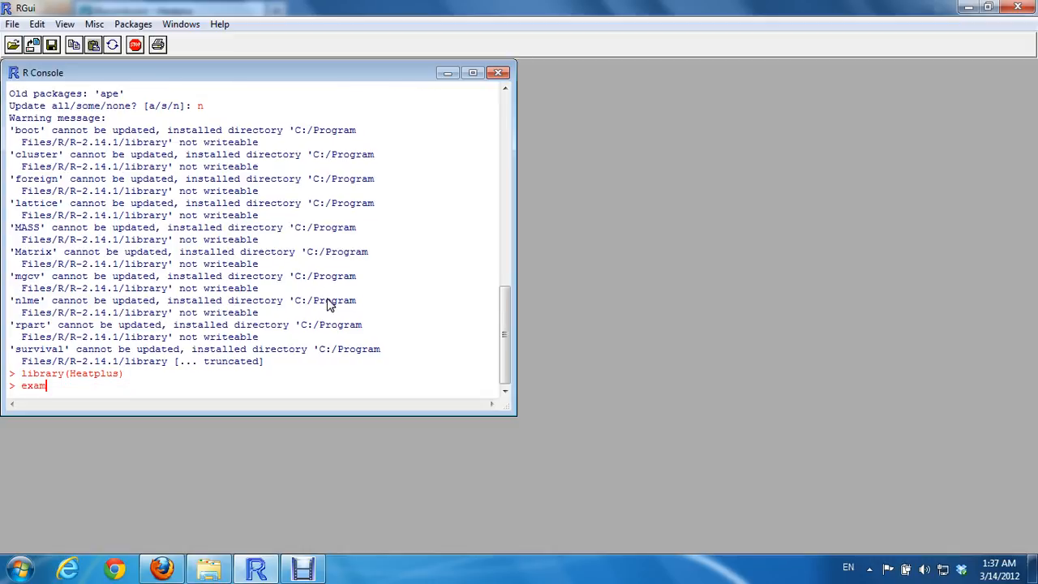
{"action": "type", "text": "ple(Heat"}
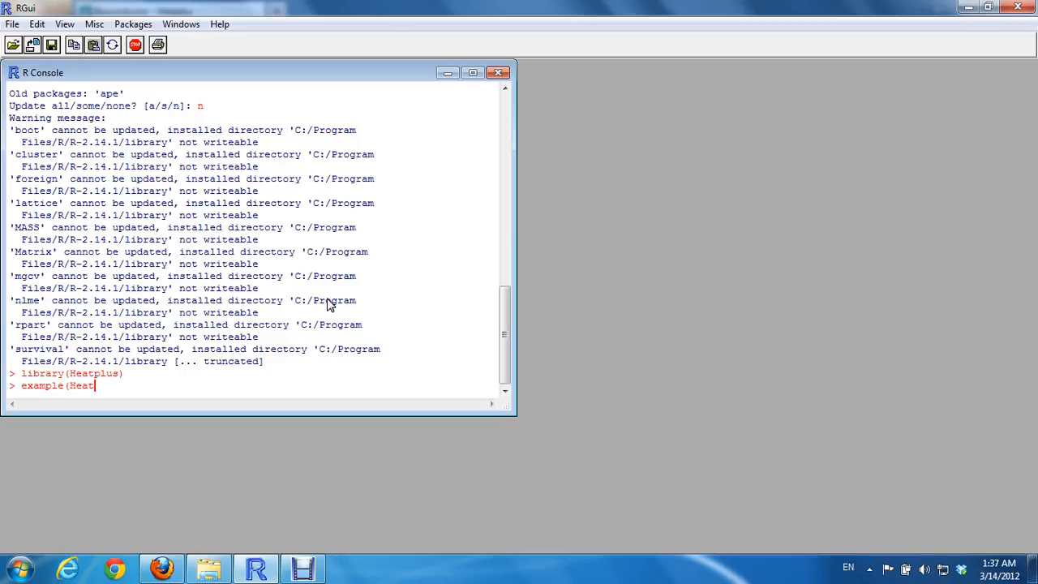
{"action": "key", "text": "Return"}
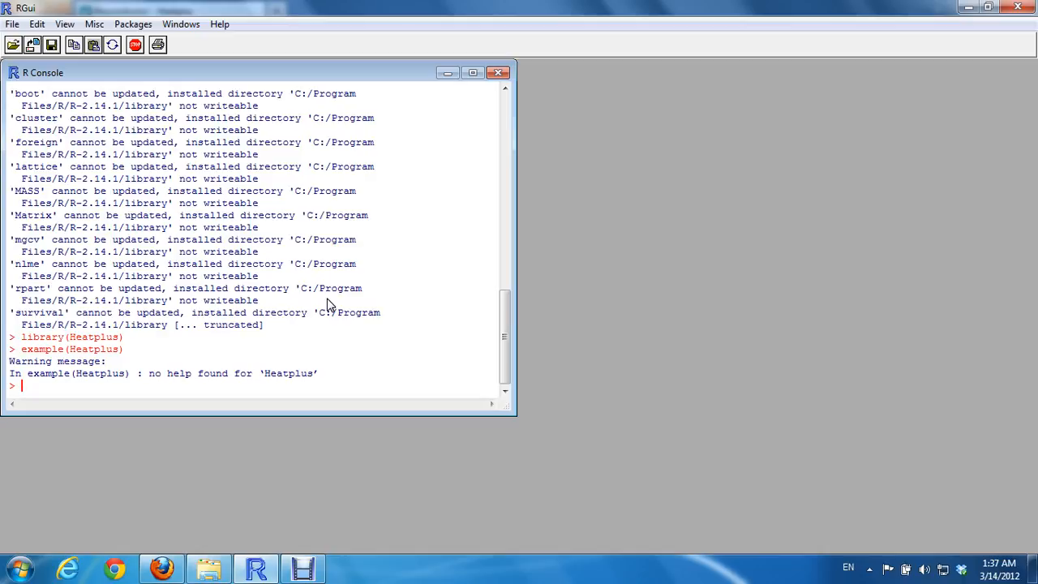
{"action": "mouse_move", "coordinate": [571, 111]}
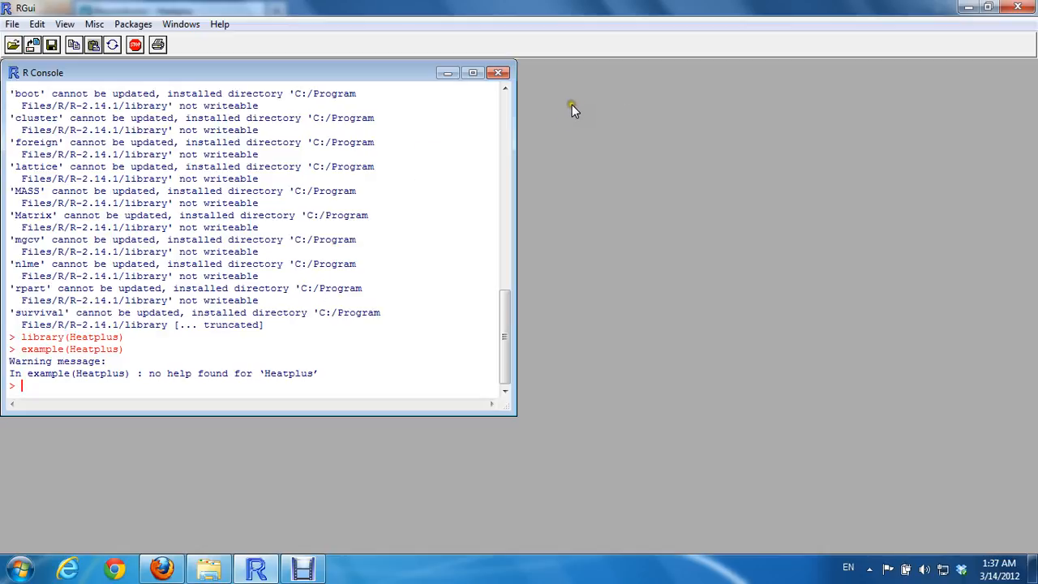